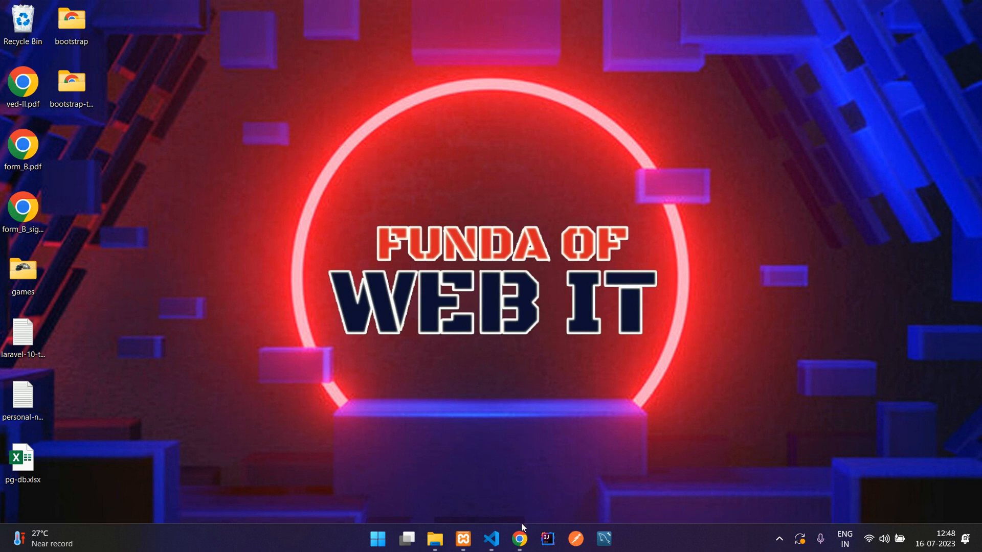
Bring the browser showing the Funda Services admin enquiries page to the front.
{"action": "left_click", "coordinate": [518, 539]}
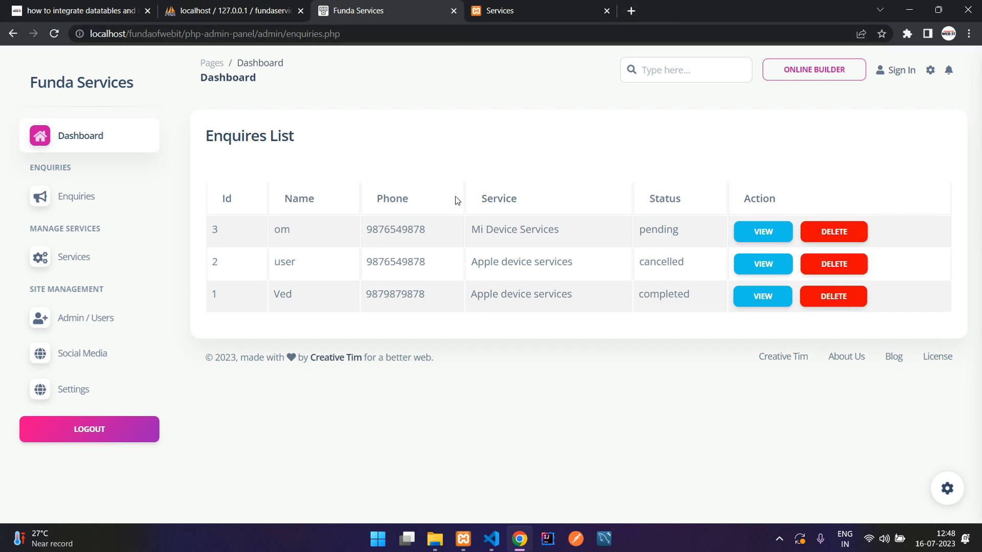
{"action": "mouse_move", "coordinate": [543, 86]}
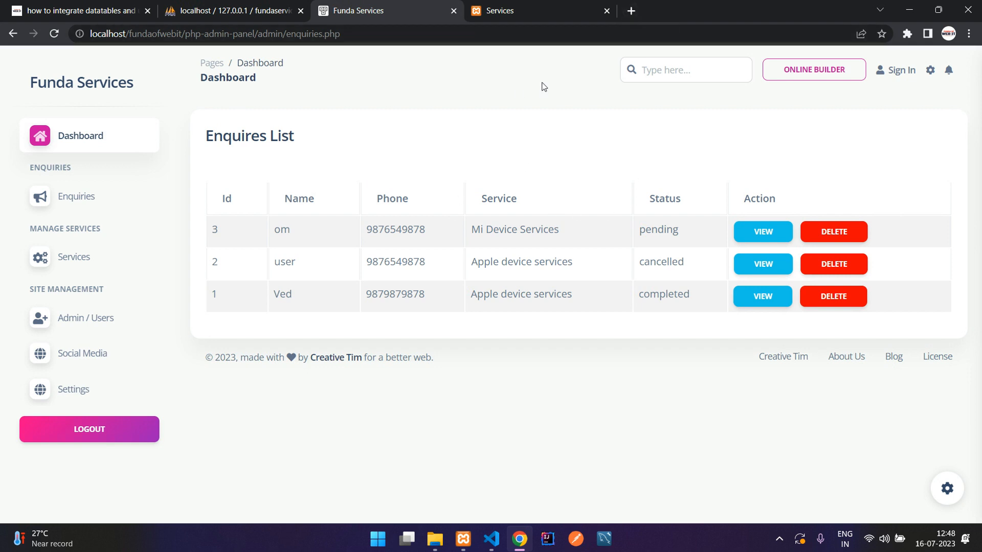
{"action": "mouse_move", "coordinate": [630, 11]}
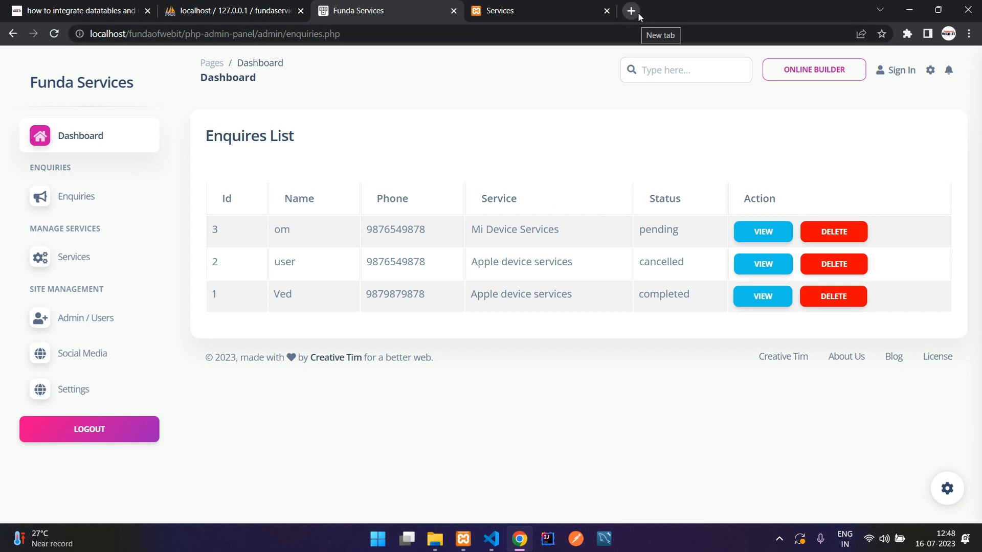
Search the web for 'datatables' and open the official datatables.net site's demo table.
{"action": "type", "text": "datatables"}
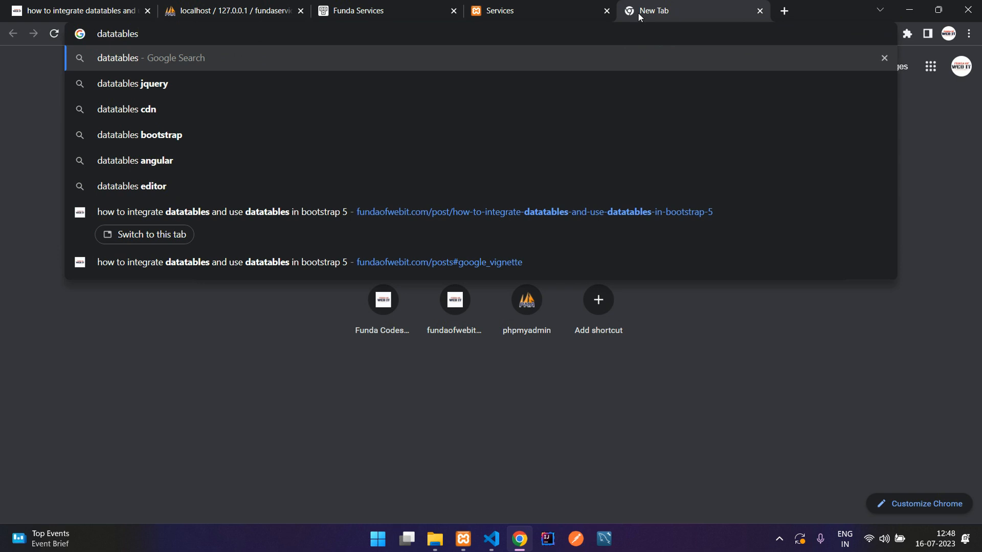
{"action": "key", "text": "Return"}
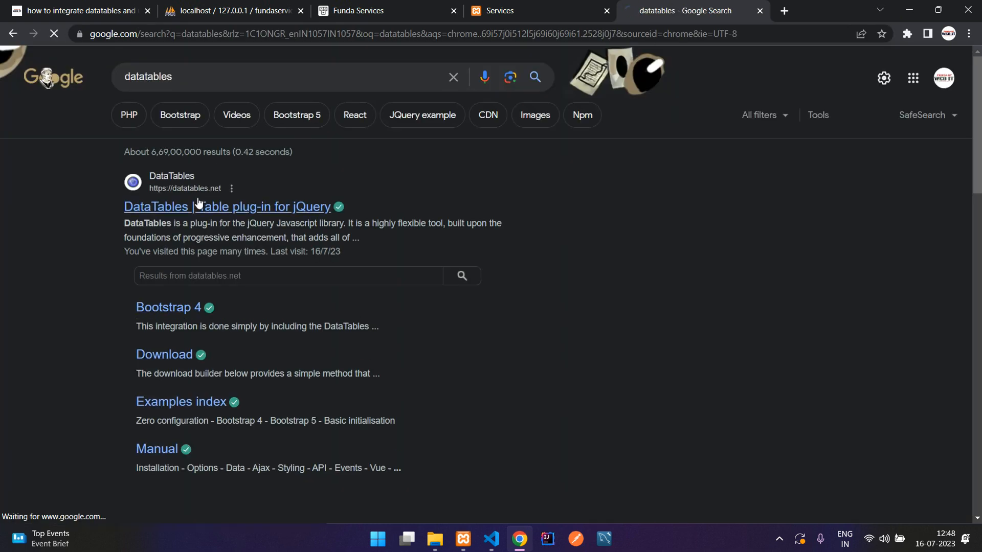
{"action": "left_click", "coordinate": [227, 207]}
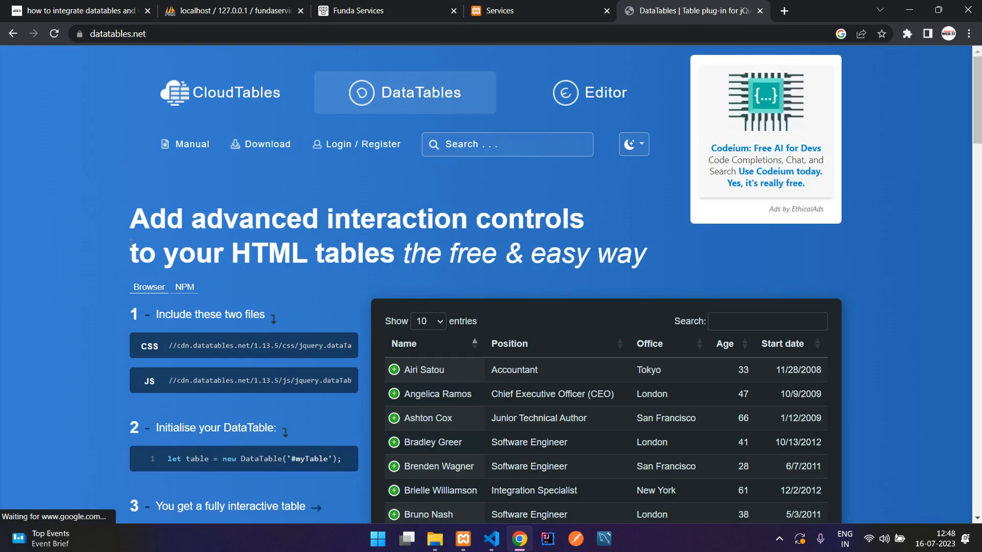
{"action": "scroll", "scroll_direction": "down", "scroll_amount": 3}
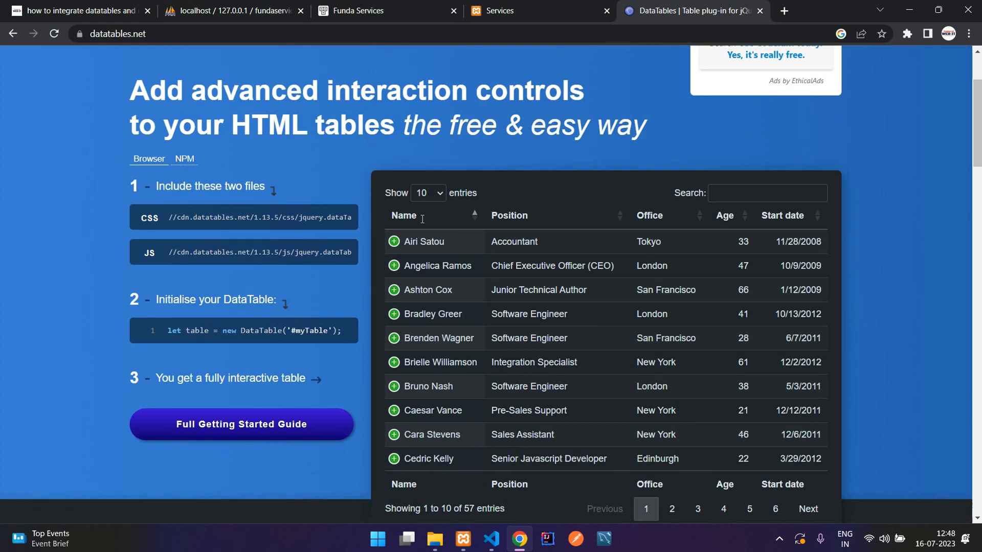
{"action": "scroll", "scroll_direction": "down", "scroll_amount": 3}
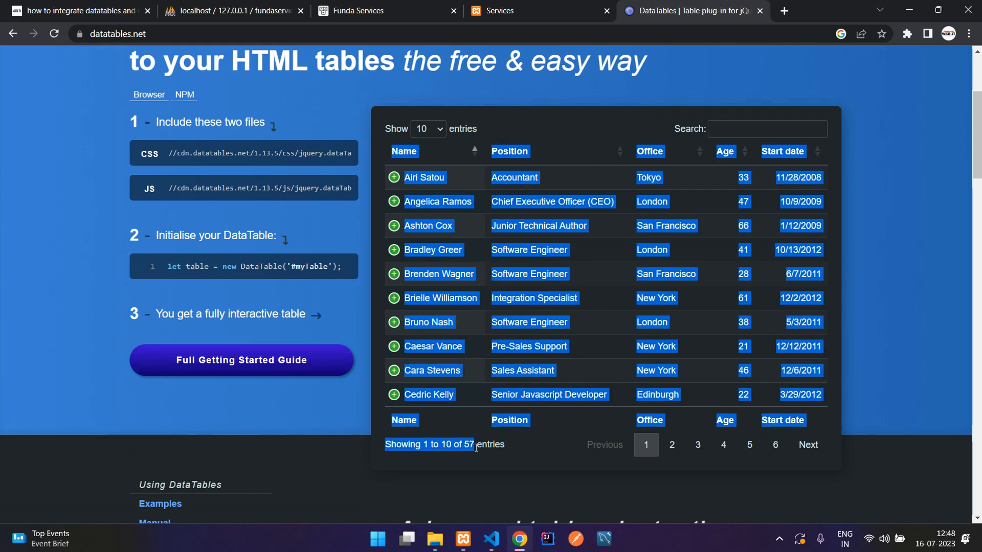
Page through the demo table (pages 2, 5, 3) and return to the admin enquiries page.
{"action": "left_click", "coordinate": [670, 445]}
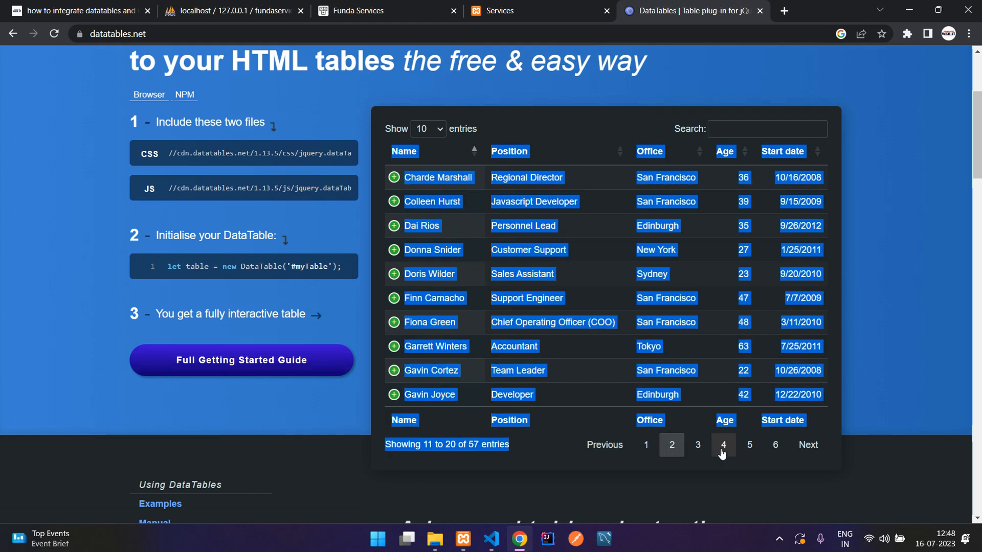
{"action": "left_click", "coordinate": [749, 445]}
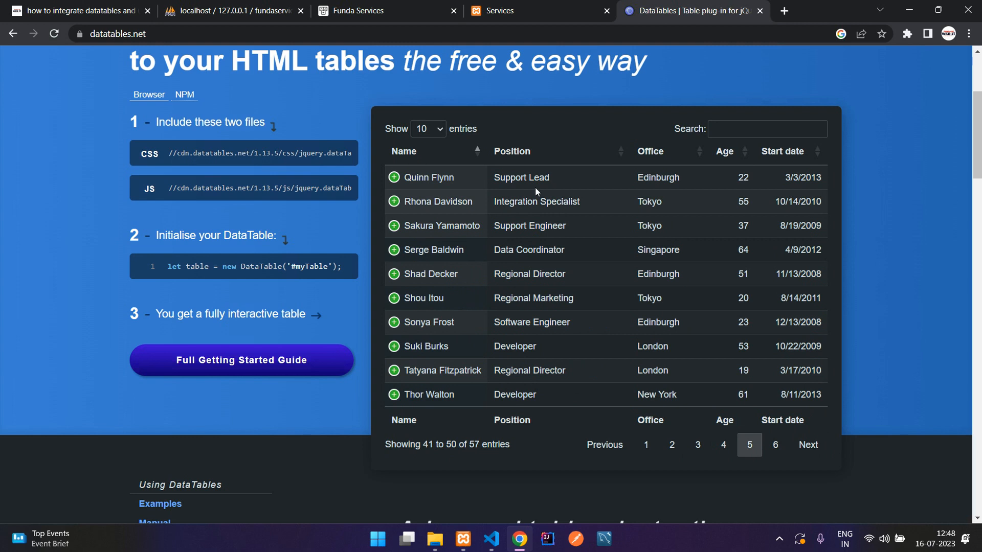
{"action": "left_click", "coordinate": [428, 129]}
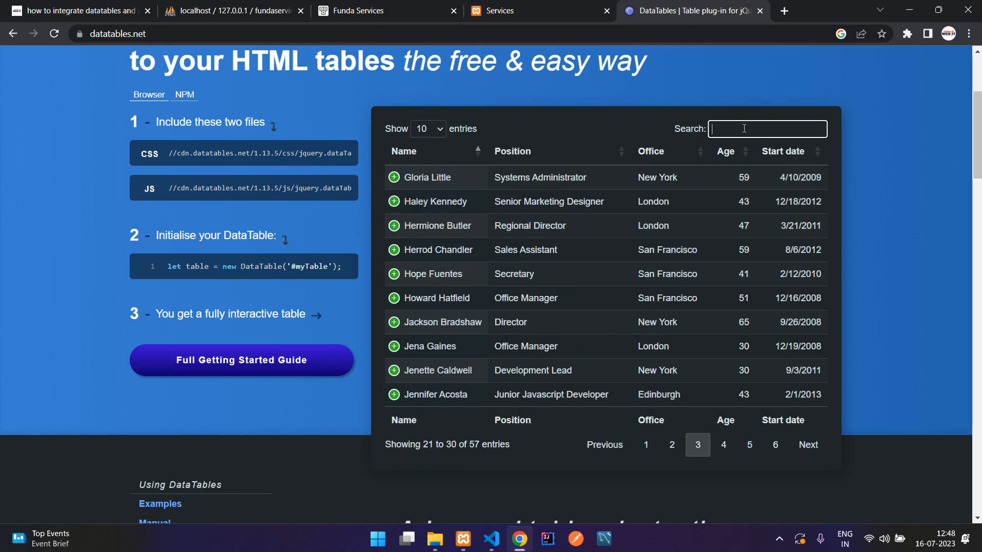
{"action": "left_click", "coordinate": [646, 445]}
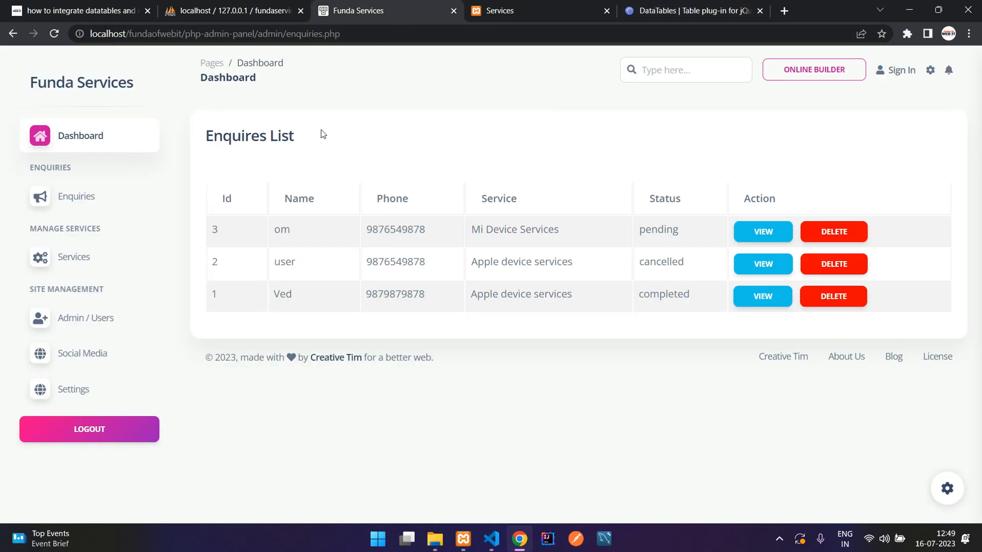
View the Services list page, then switch to the fundaofwebit DataTables Bootstrap 5 tutorial.
{"action": "left_click", "coordinate": [73, 256]}
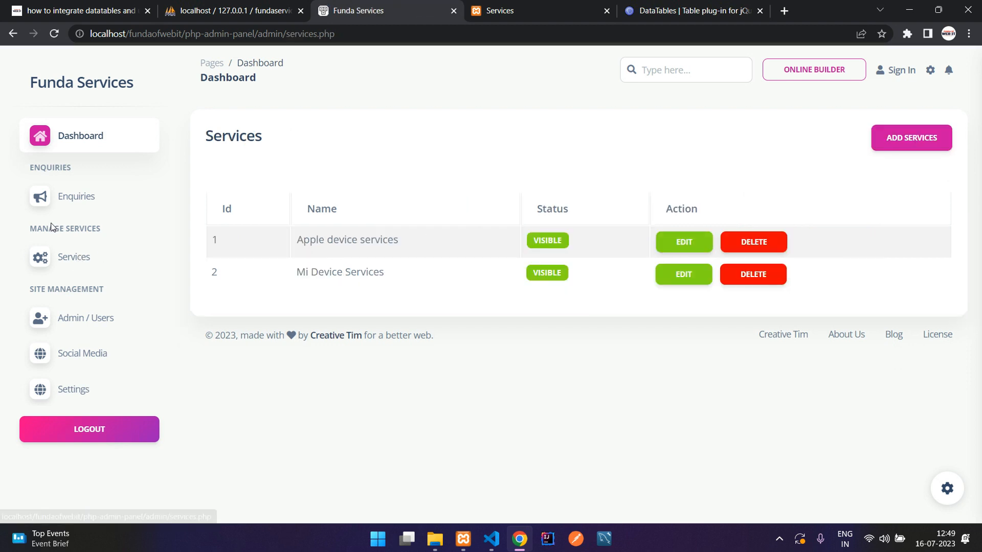
{"action": "left_click", "coordinate": [207, 34]}
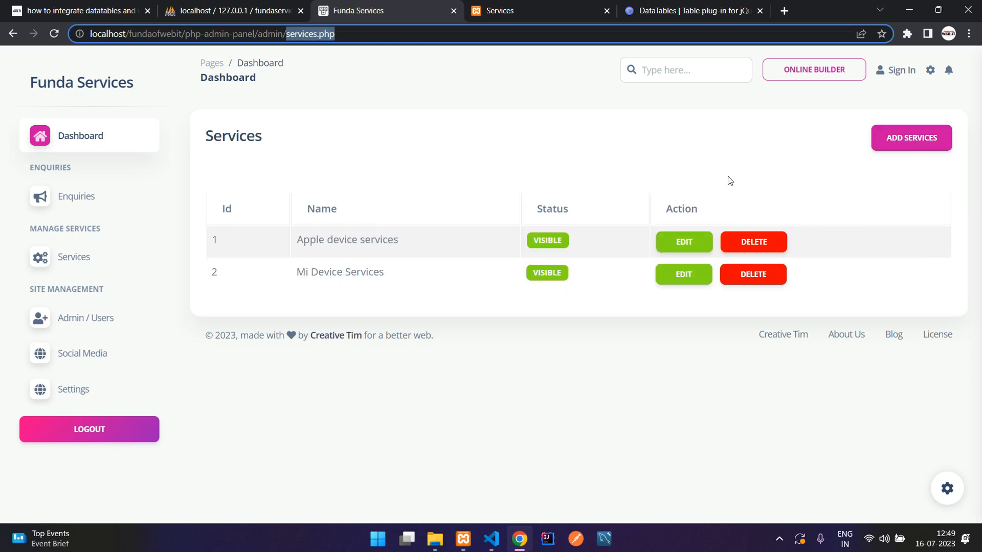
{"action": "left_click", "coordinate": [76, 11]}
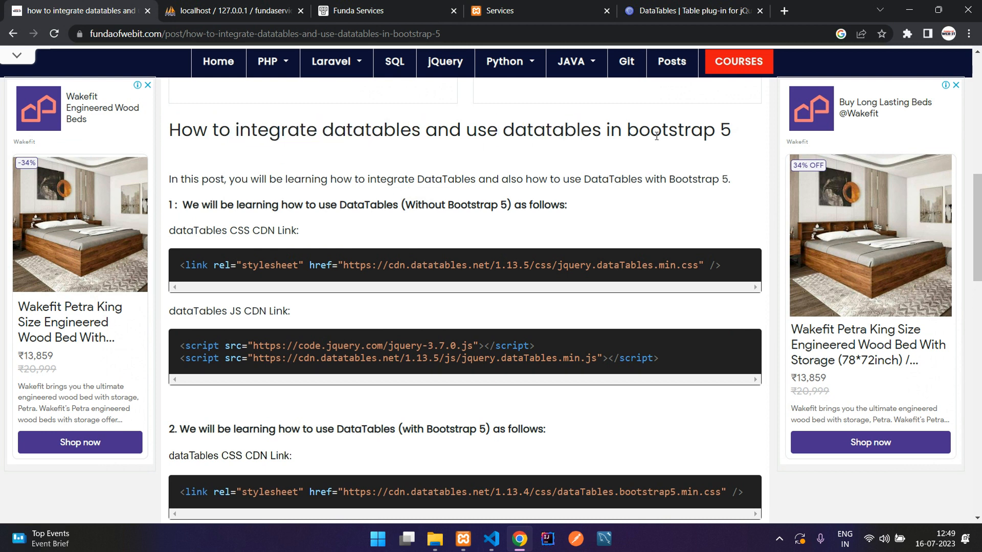
Scroll the tutorial down to the Bootstrap 5 DataTables section.
{"action": "double_click", "coordinate": [722, 129]}
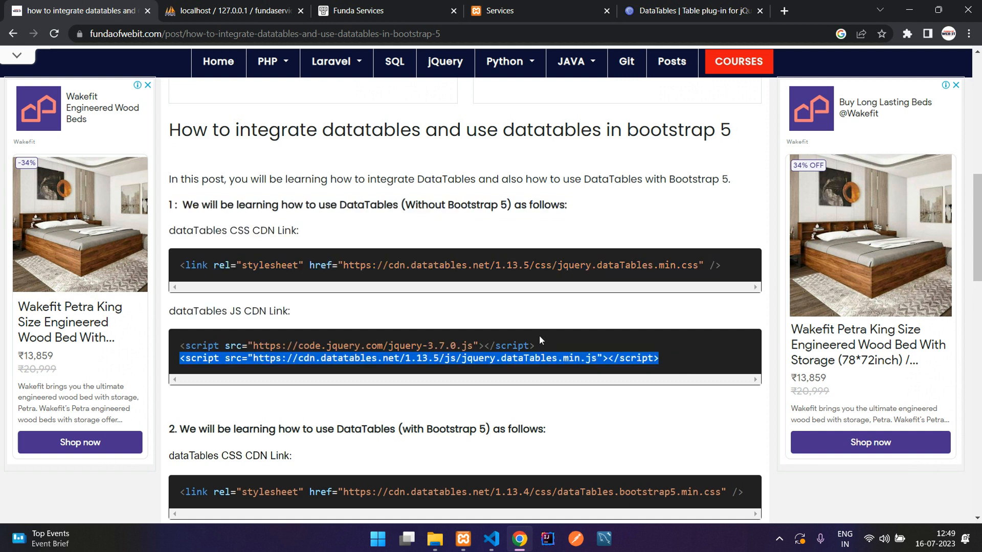
{"action": "scroll", "scroll_direction": "down", "scroll_amount": 3}
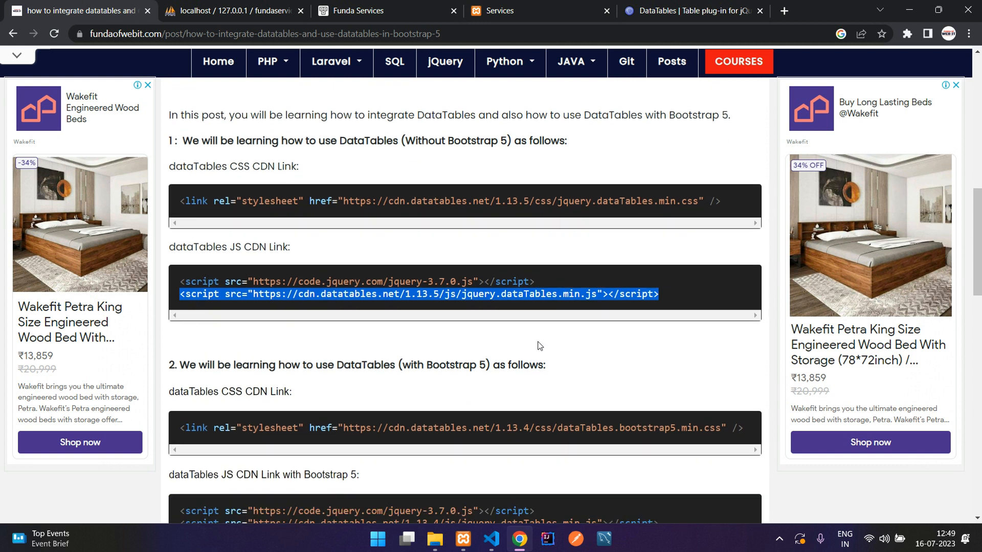
{"action": "scroll", "scroll_direction": "down", "scroll_amount": 3}
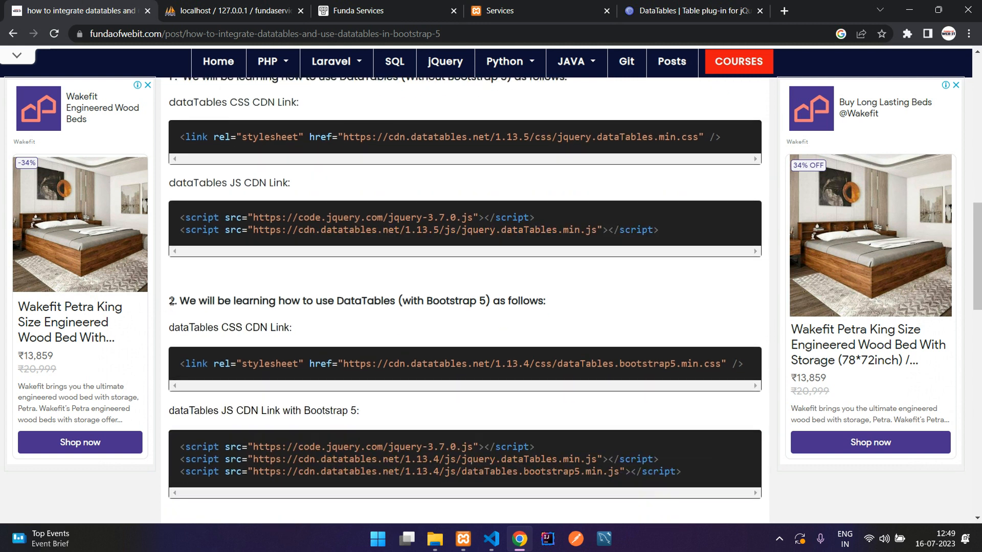
{"action": "double_click", "coordinate": [450, 301]}
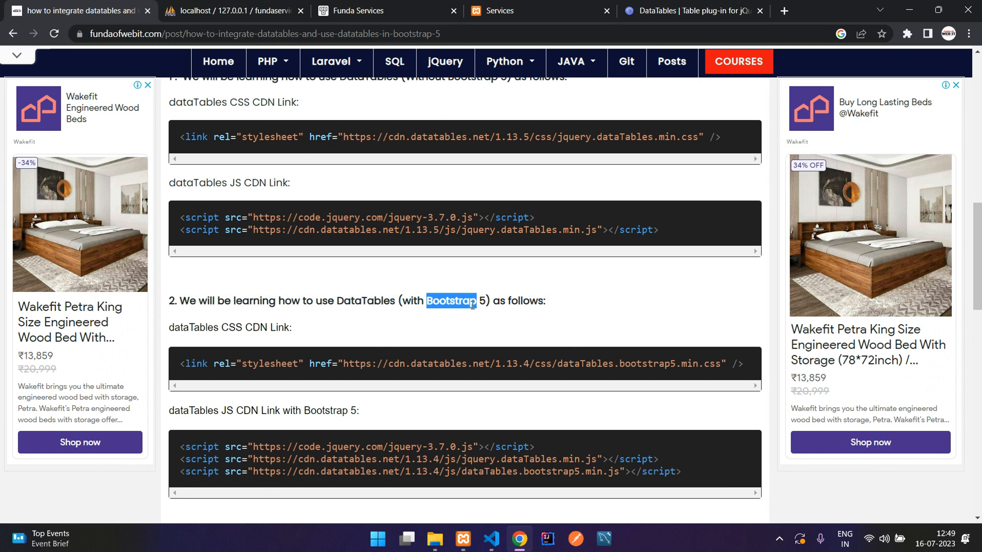
{"action": "scroll", "scroll_direction": "down", "scroll_amount": 3}
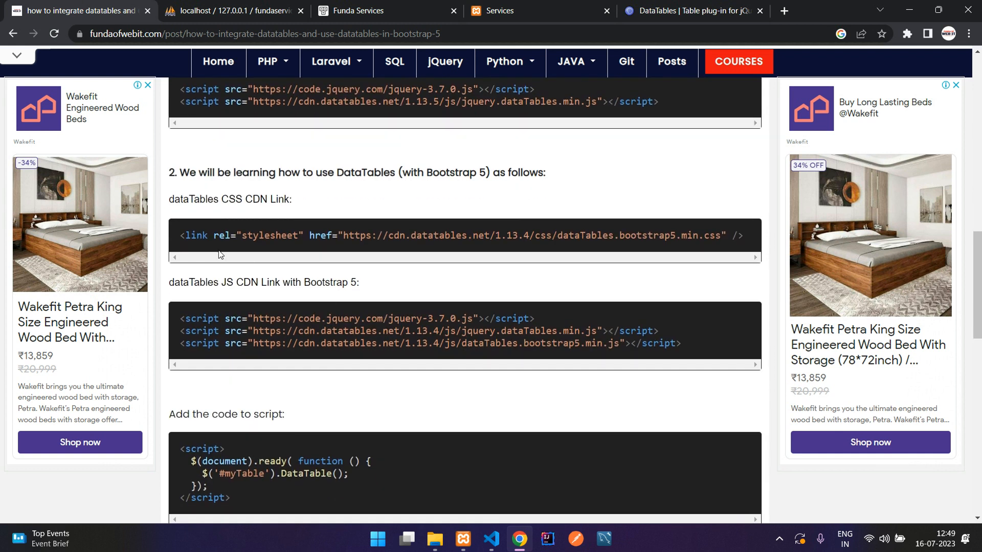
Copy the Bootstrap 5 DataTables stylesheet CDN link and return to header.php in VS Code.
{"action": "triple_click", "coordinate": [438, 235]}
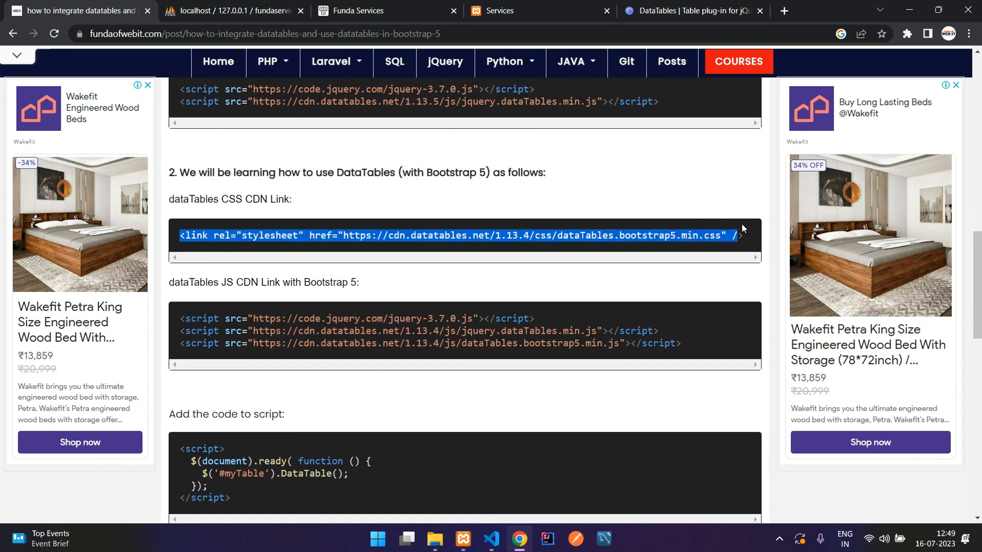
{"action": "right_click", "coordinate": [739, 229]}
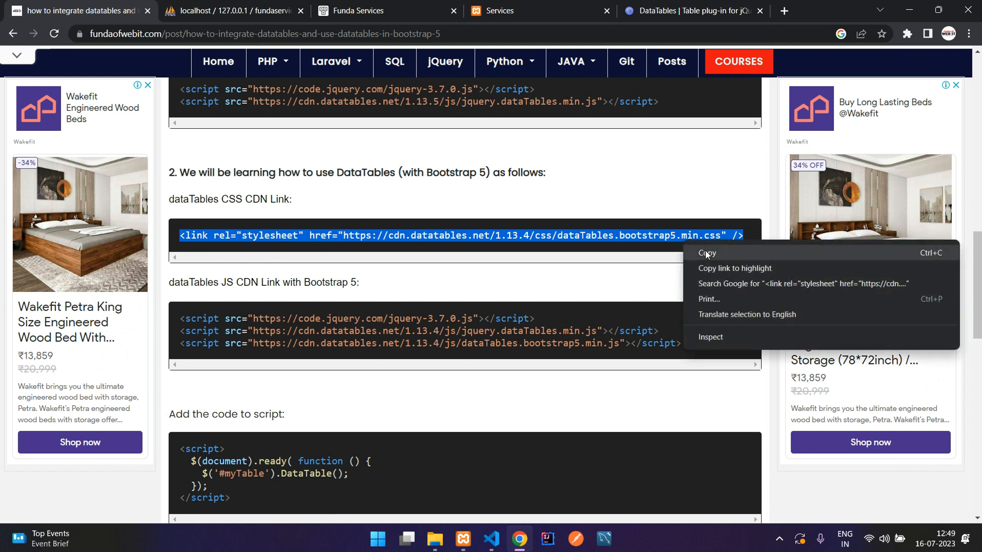
{"action": "left_click", "coordinate": [490, 538]}
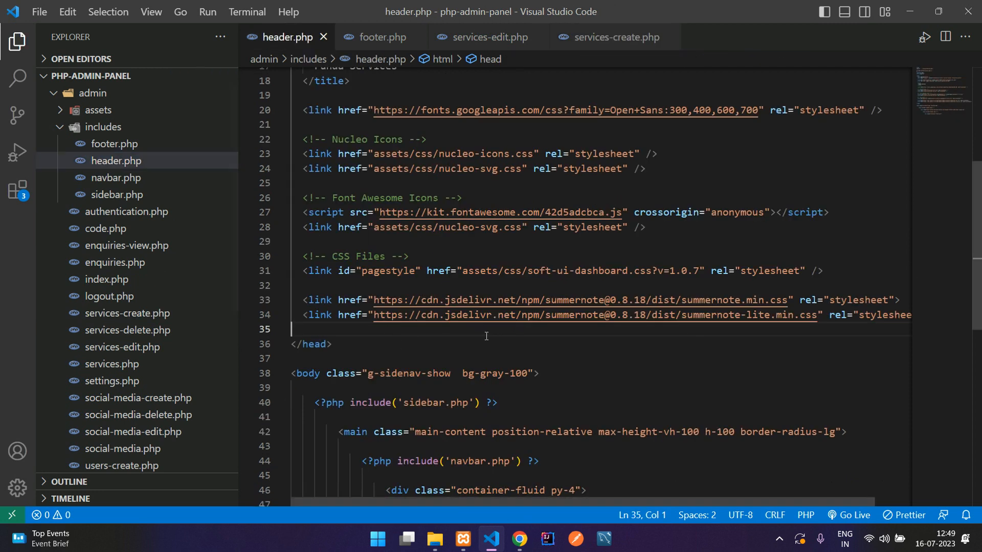
Paste the DataTables stylesheet link into header.php, position in footer.php below jQuery, and return to the tutorial.
{"action": "type", "text": "<link rel=\"stylesheet\" href=\"https://cdn.datatables.net/1.13.4/css/dataTables.bootstrap5.min.css\" />"}
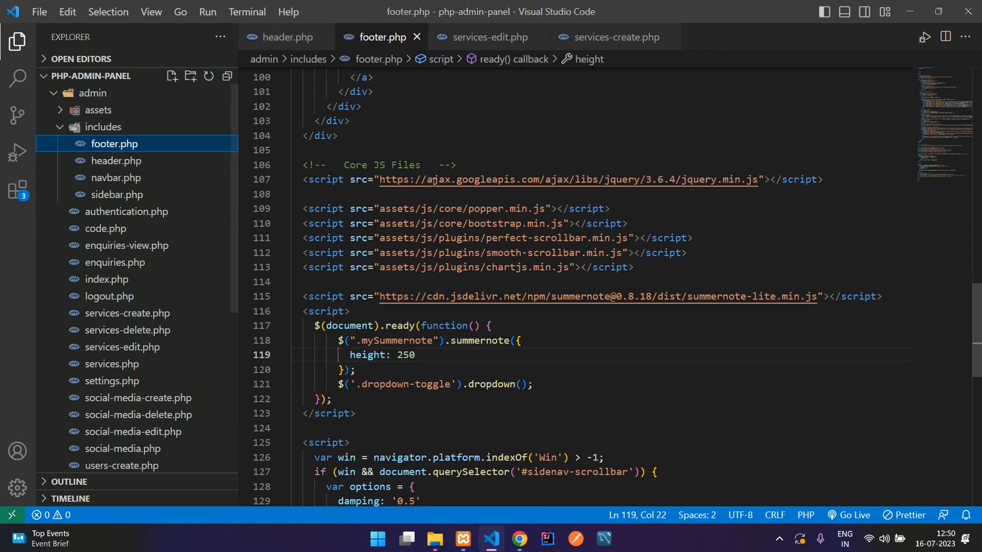
{"action": "left_click", "coordinate": [302, 194]}
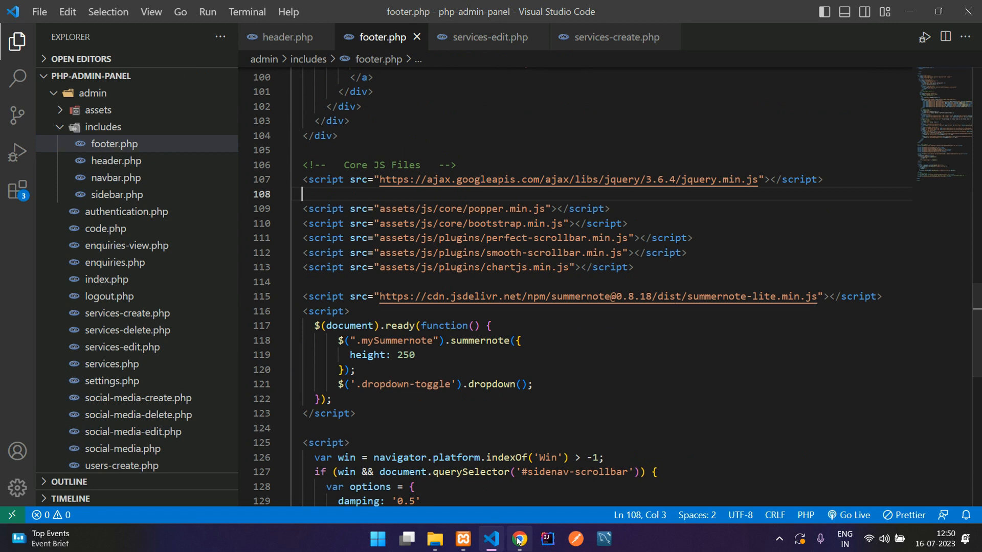
{"action": "left_click", "coordinate": [519, 539]}
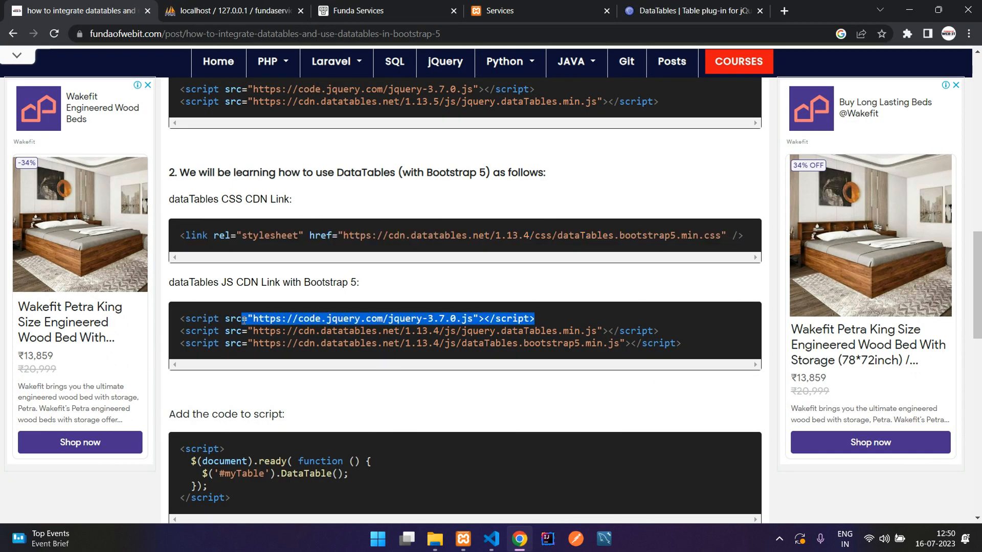
Confirm footer.php already loads jQuery, copy the tutorial's two DataTables script tags, and return to footer.php.
{"action": "left_click", "coordinate": [491, 538]}
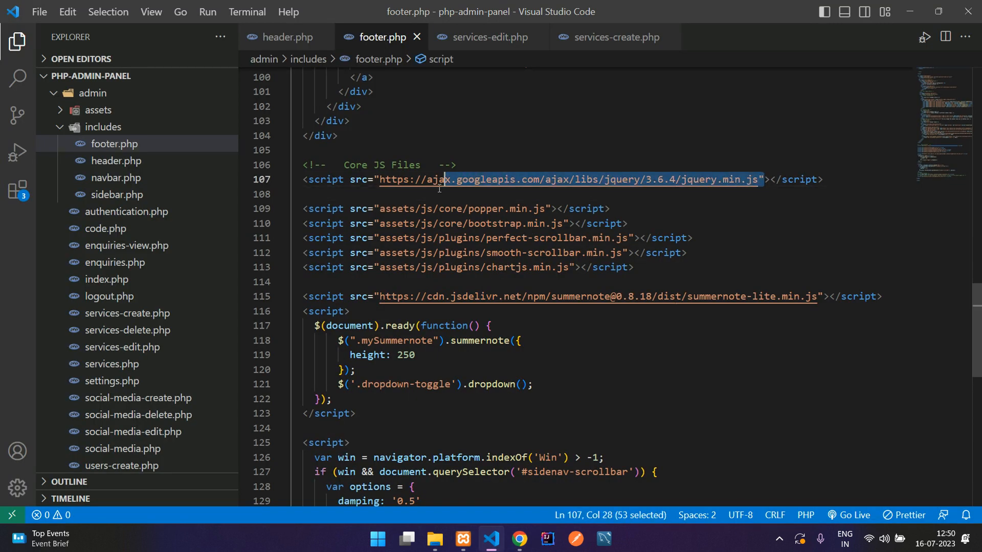
{"action": "left_click", "coordinate": [388, 180]}
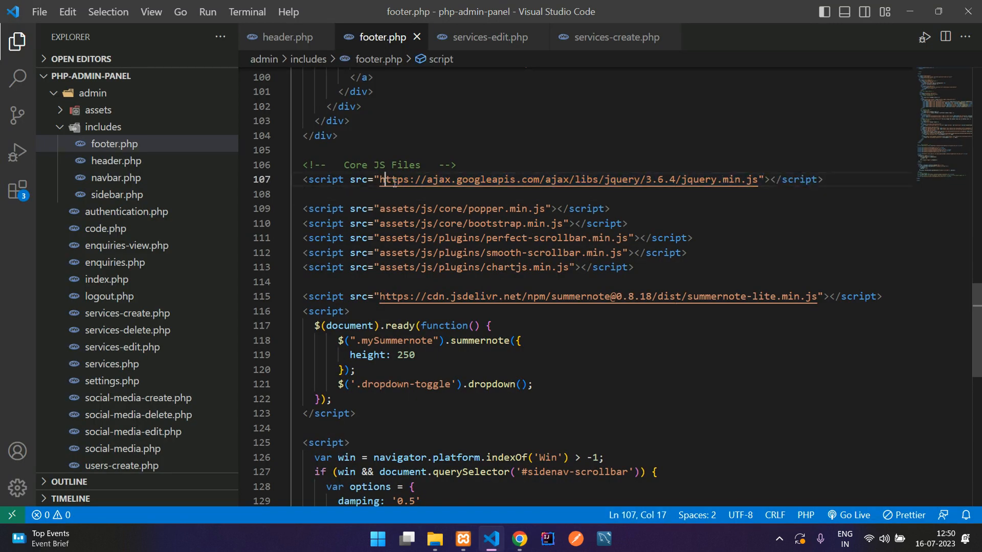
{"action": "left_click", "coordinate": [519, 539]}
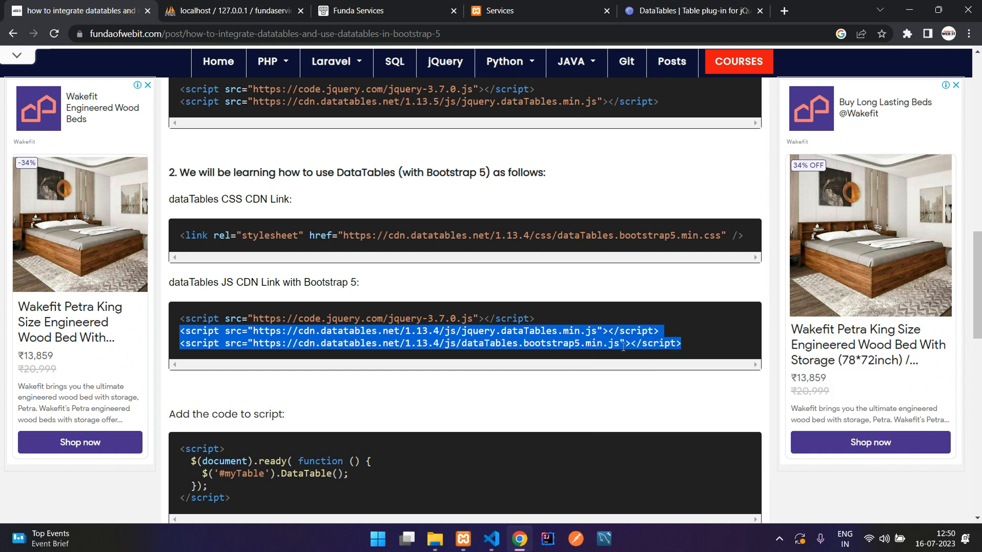
{"action": "left_click", "coordinate": [491, 539]}
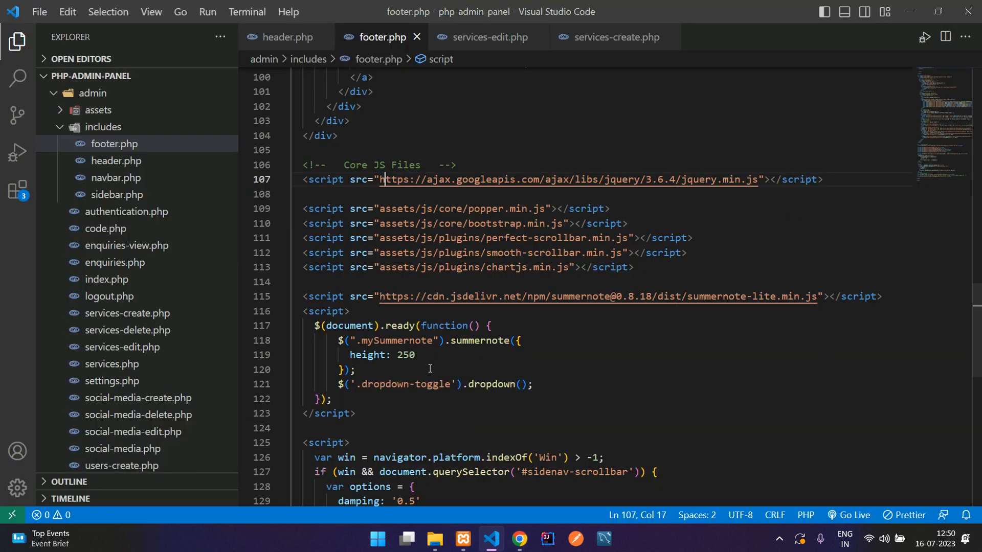
{"action": "mouse_move", "coordinate": [385, 417]}
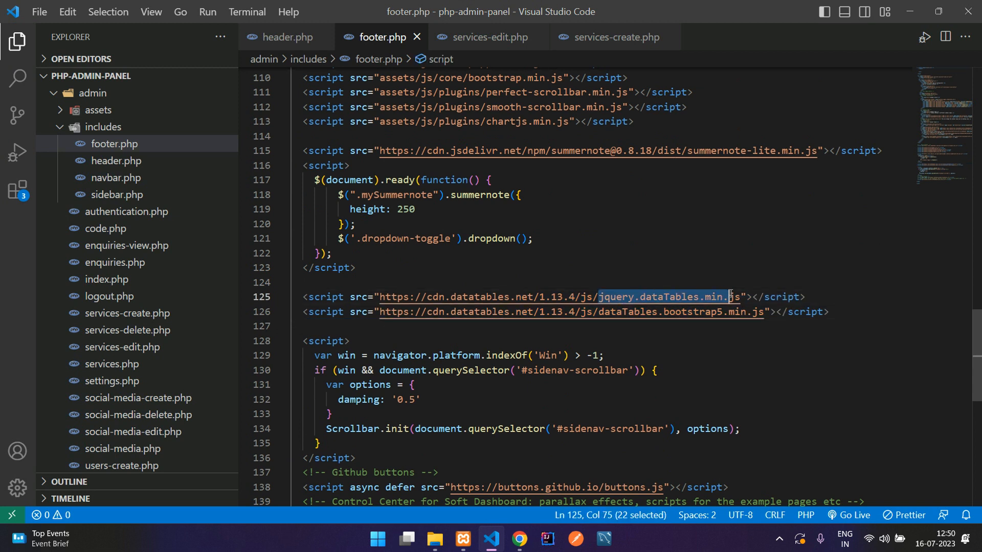
{"action": "mouse_move", "coordinate": [628, 321]}
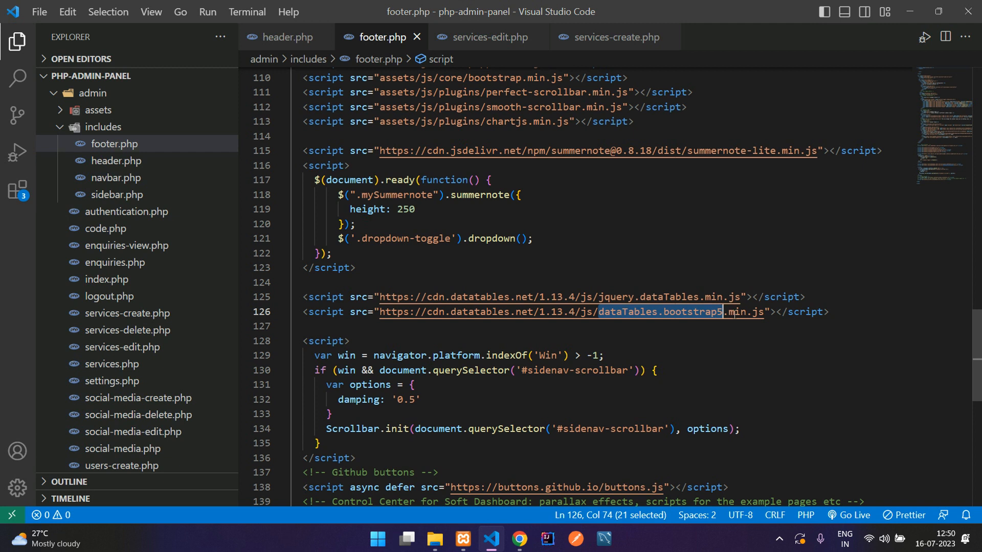
Add a line after the pasted DataTables scripts in footer.php and fetch the tutorial's ready() snippet.
{"action": "left_click", "coordinate": [465, 326]}
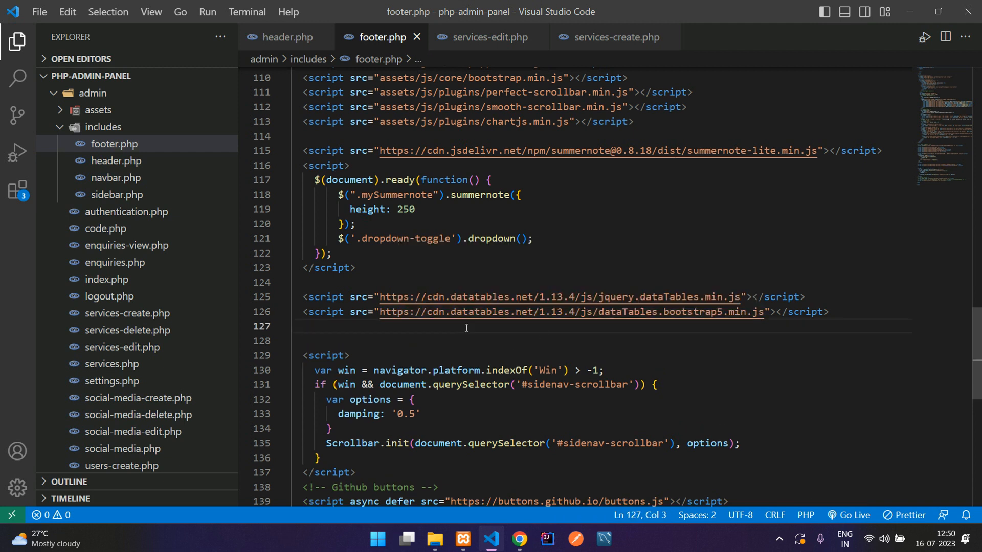
{"action": "scroll", "scroll_direction": "down", "scroll_amount": 3}
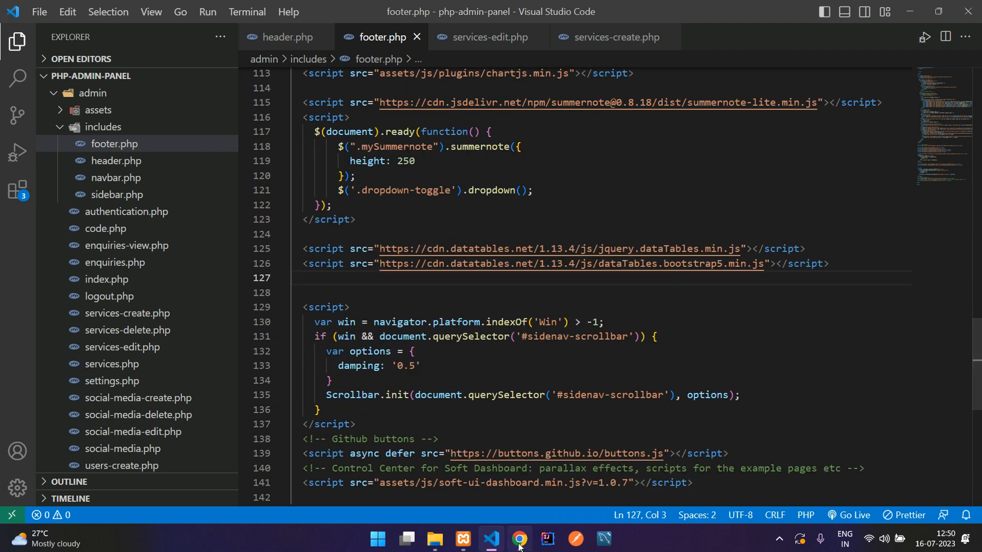
{"action": "left_click", "coordinate": [519, 539]}
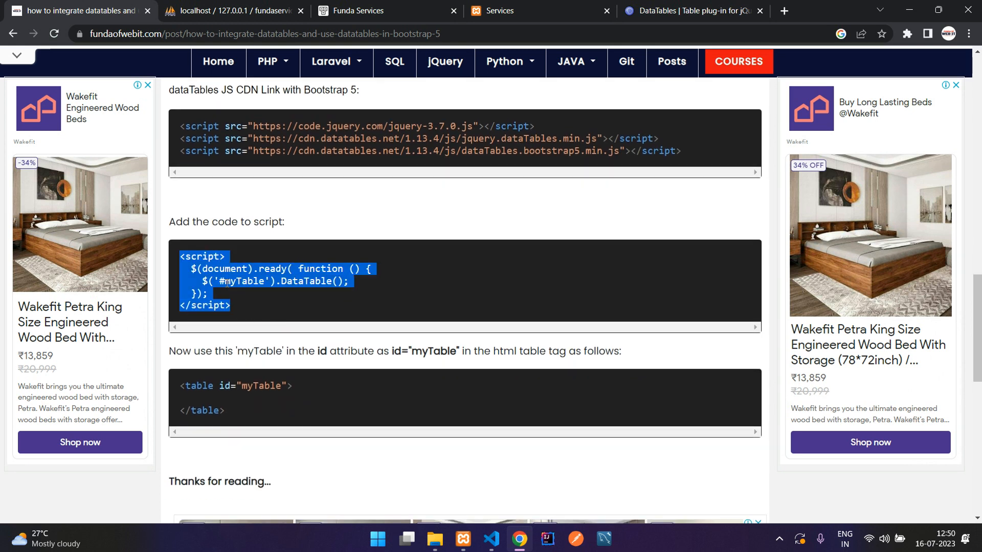
{"action": "mouse_move", "coordinate": [472, 501]}
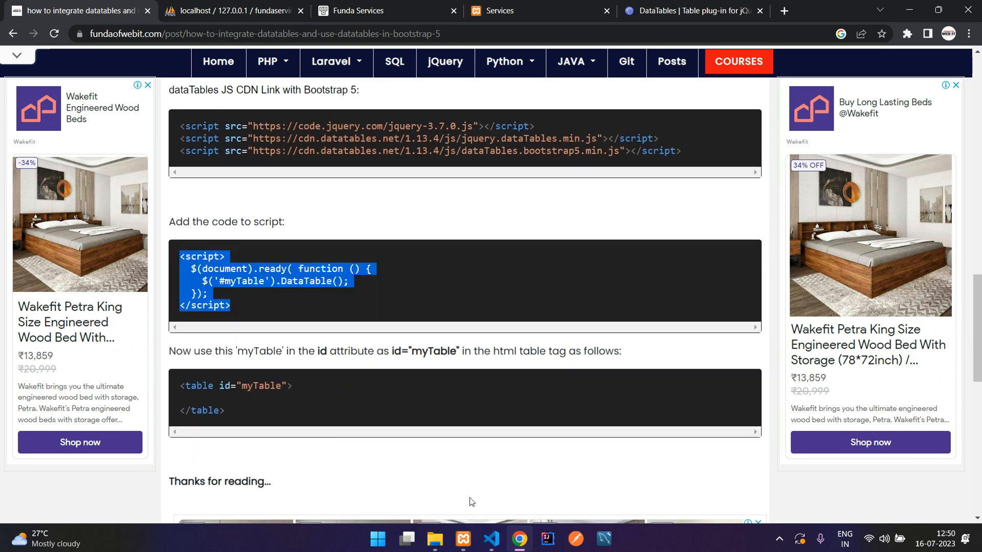
Paste the DataTable('#myTable') initialization into footer.php and move to services.php.
{"action": "left_click", "coordinate": [491, 539]}
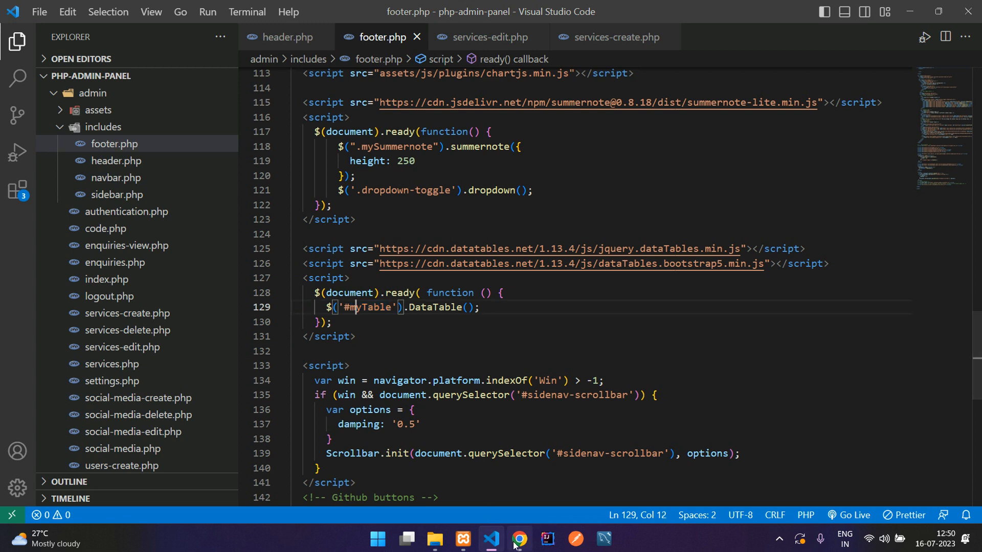
{"action": "left_click", "coordinate": [519, 538]}
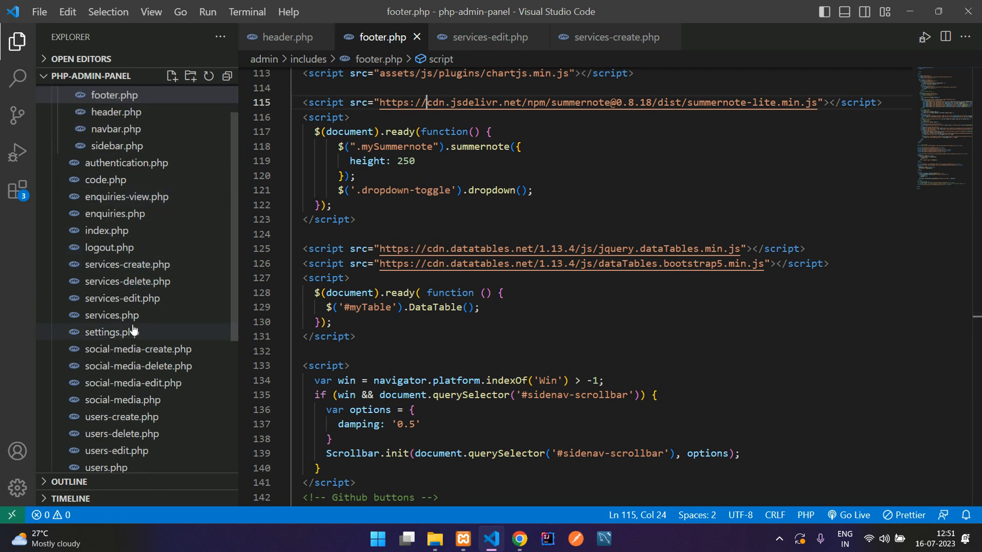
{"action": "left_click", "coordinate": [112, 315]}
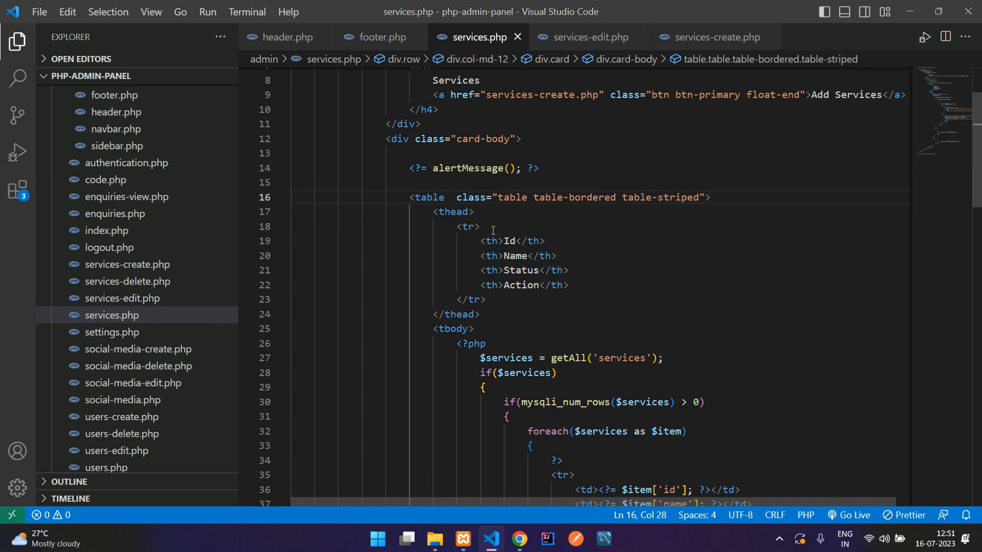
Add id="myTable" to the services <table> tag and switch to the browser to test it.
{"action": "type", "text": "id=\"\""}
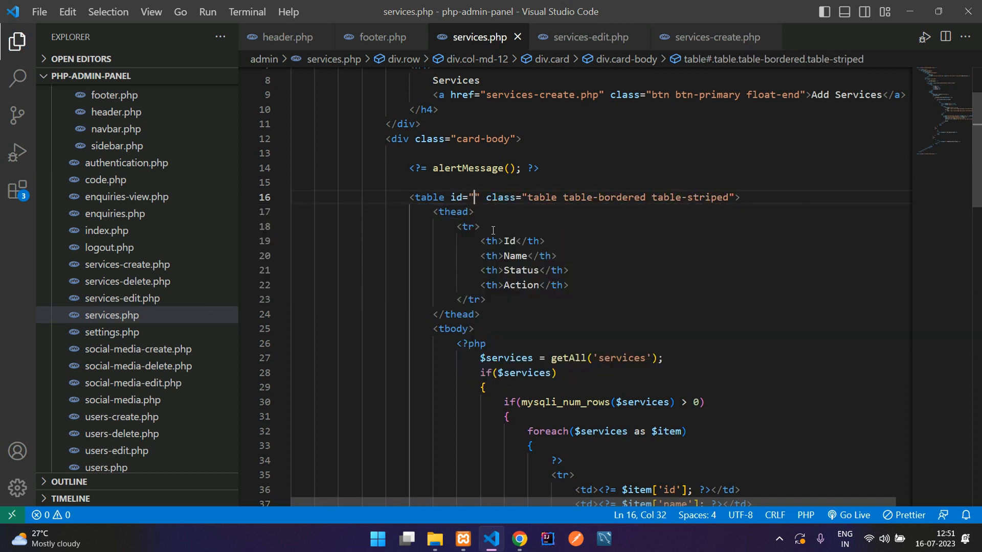
{"action": "type", "text": "myTable"}
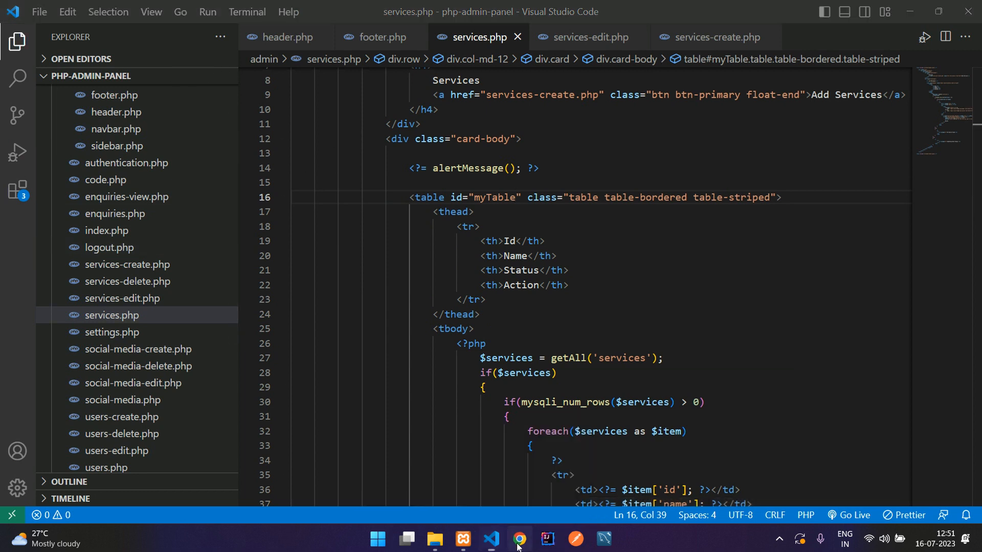
{"action": "left_click", "coordinate": [517, 538]}
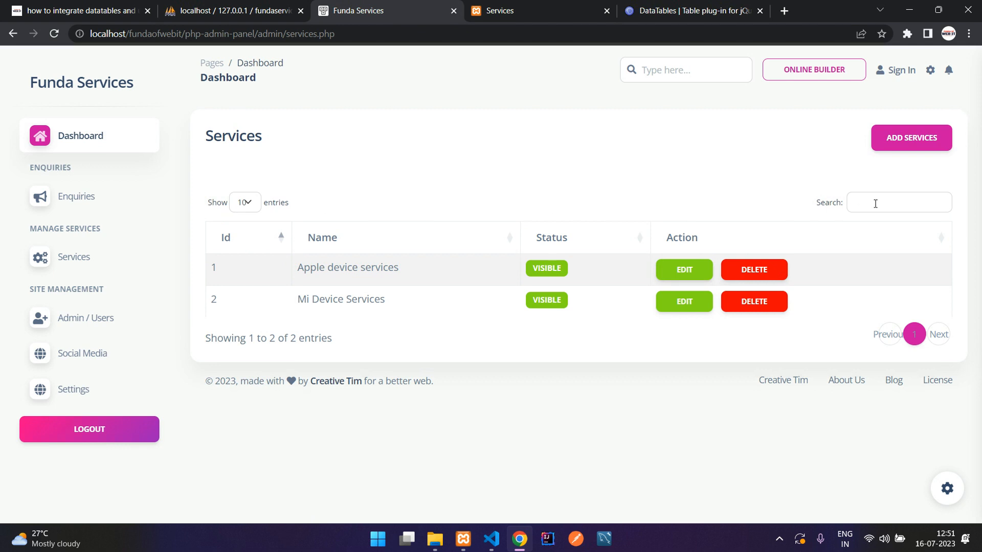
Sort the services table by Name, show 25 entries per page, and focus the search box.
{"action": "left_click", "coordinate": [898, 203]}
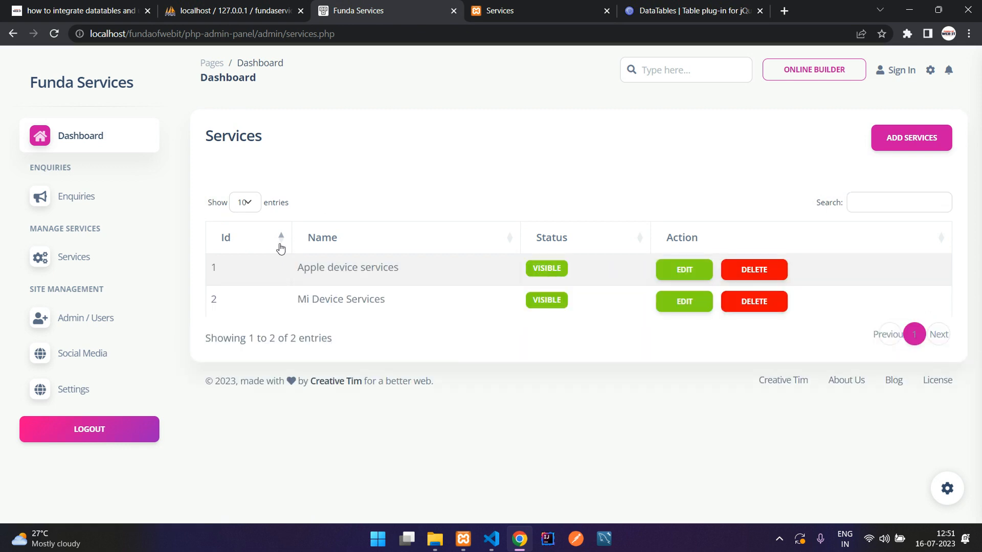
{"action": "left_click", "coordinate": [322, 237]}
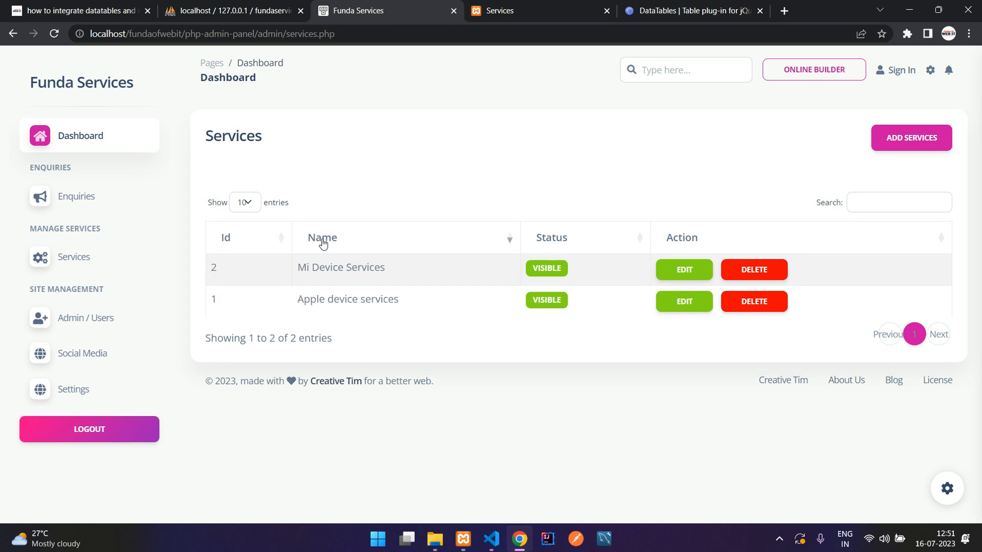
{"action": "left_click", "coordinate": [244, 201]}
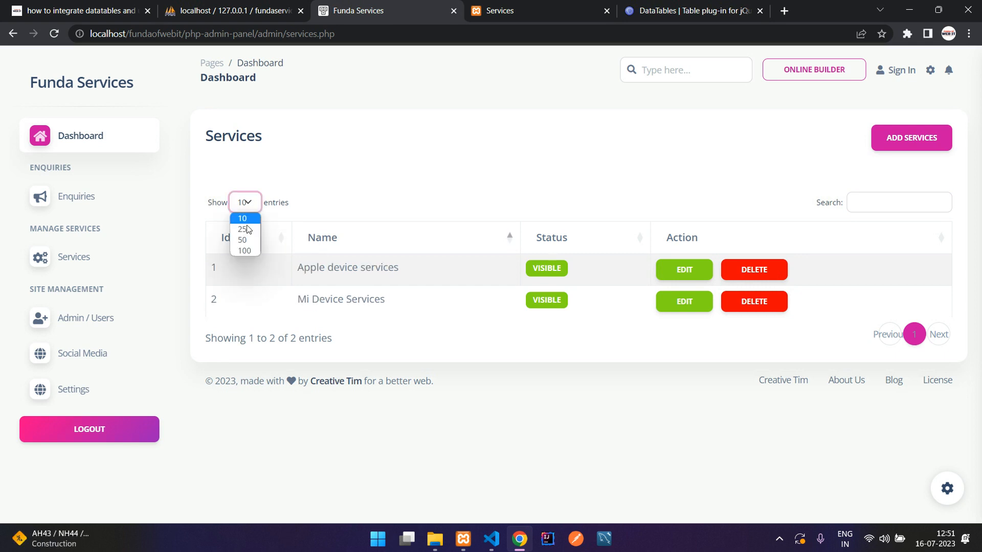
{"action": "left_click", "coordinate": [242, 229]}
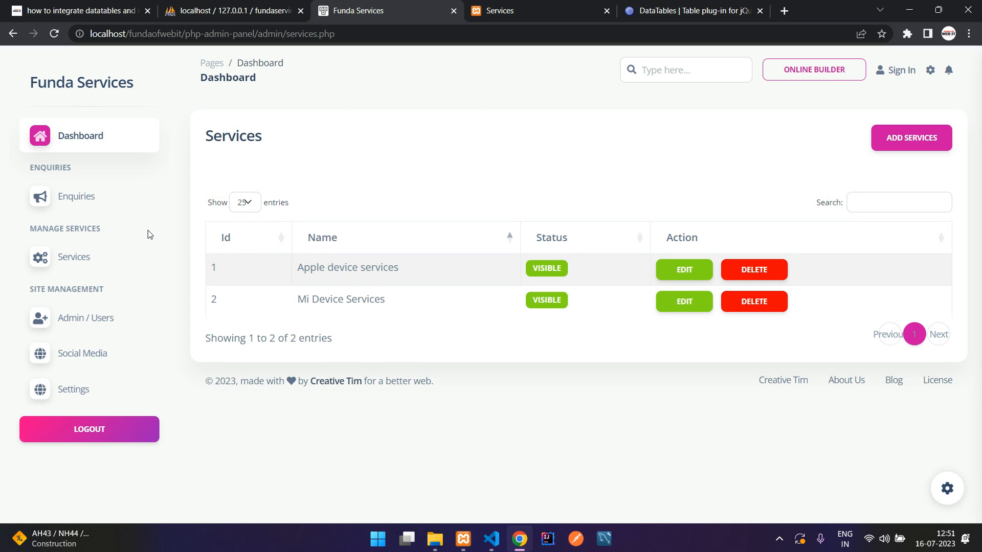
{"action": "left_click", "coordinate": [898, 201]}
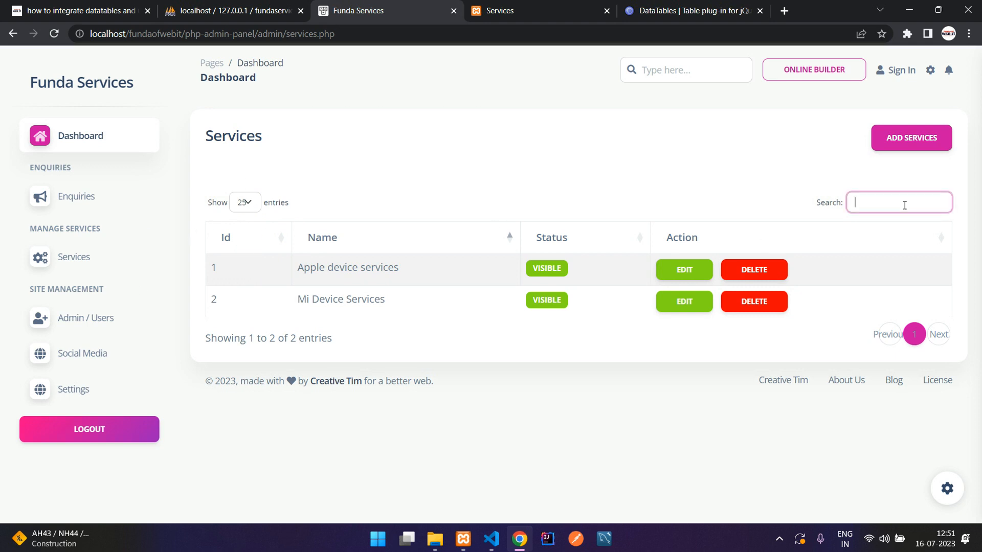
Visit the Users, Settings and Enquiries pages, then return to the code editor.
{"action": "left_click", "coordinate": [87, 318]}
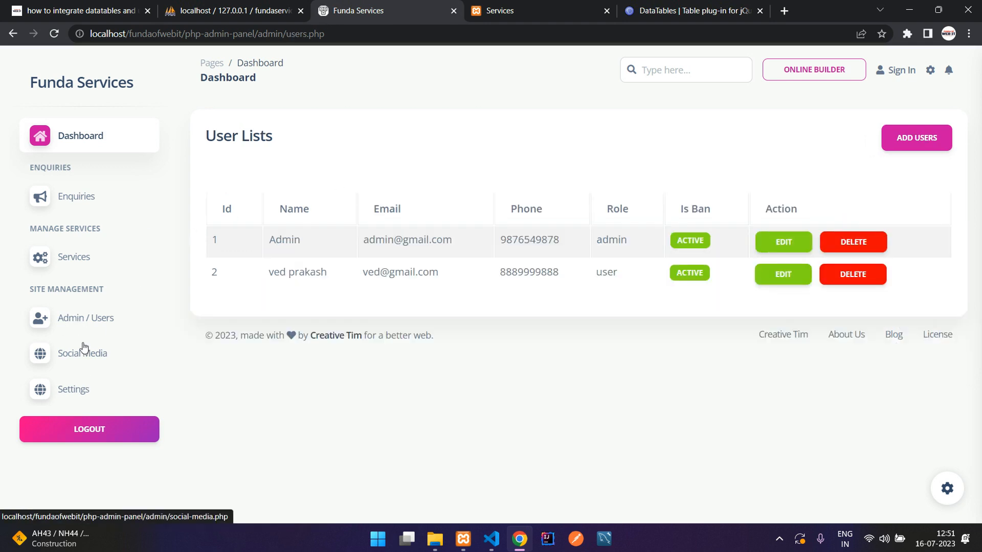
{"action": "left_click", "coordinate": [74, 388]}
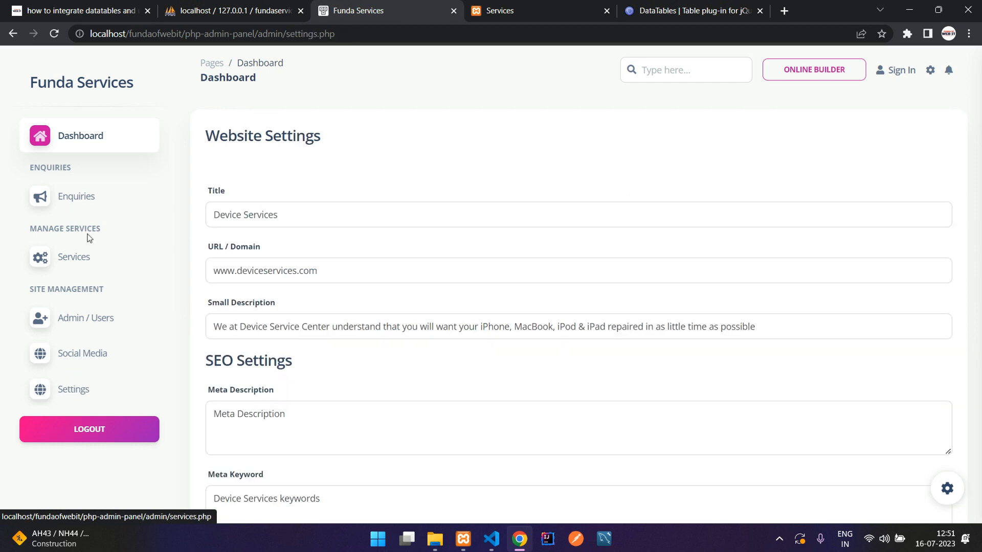
{"action": "left_click", "coordinate": [76, 195]}
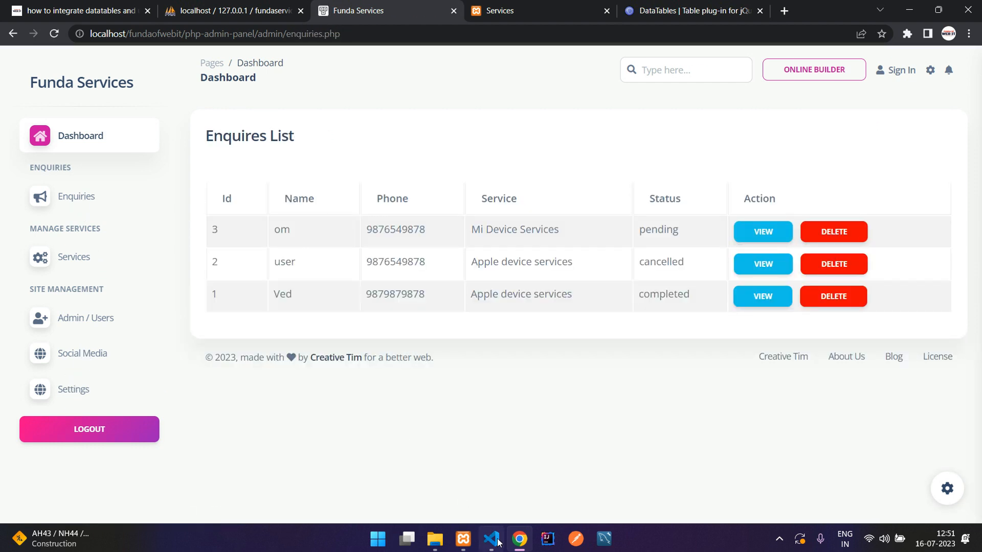
{"action": "left_click", "coordinate": [492, 539]}
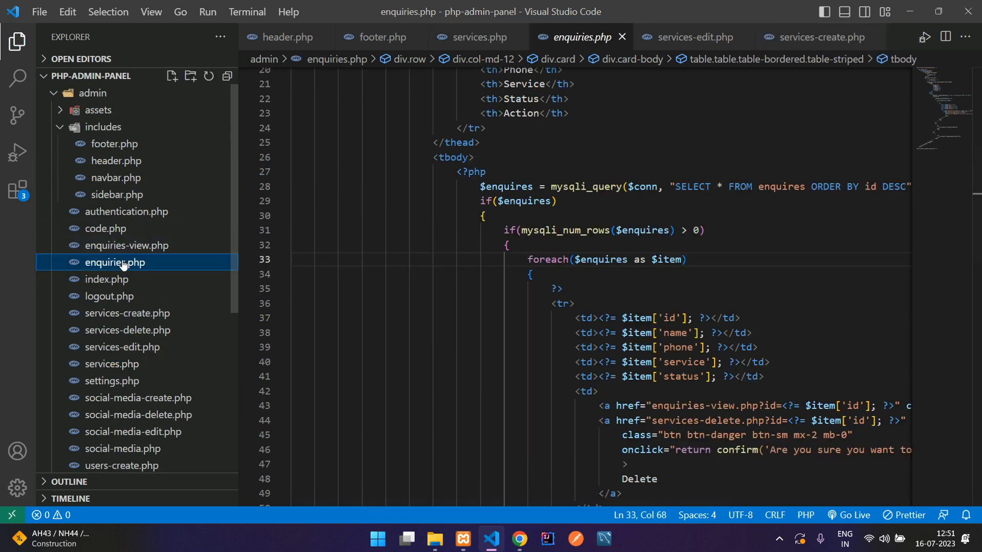
Check that enquiries.php and social-media.php tables already carry id="myTable".
{"action": "scroll", "scroll_direction": "up", "scroll_amount": 3}
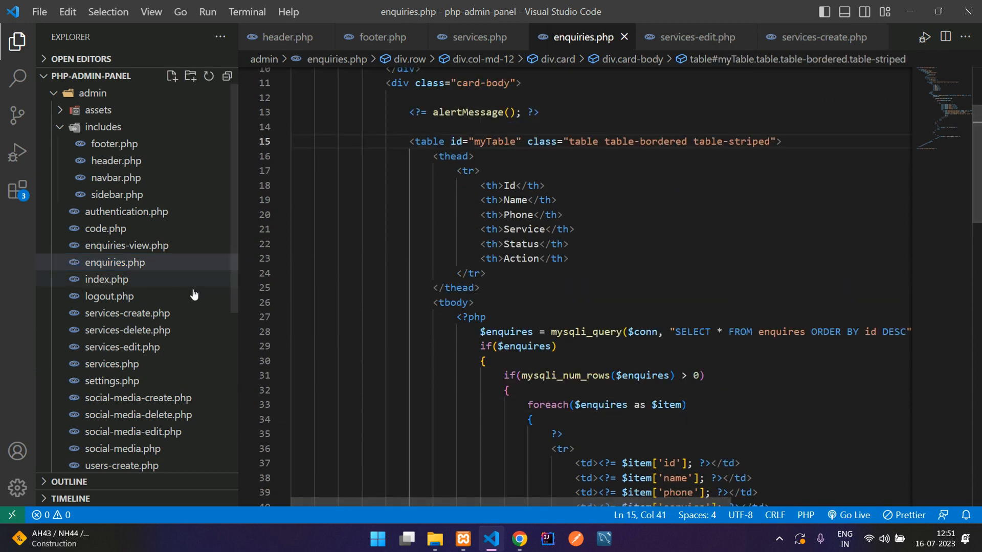
{"action": "scroll", "scroll_direction": "down", "scroll_amount": 3}
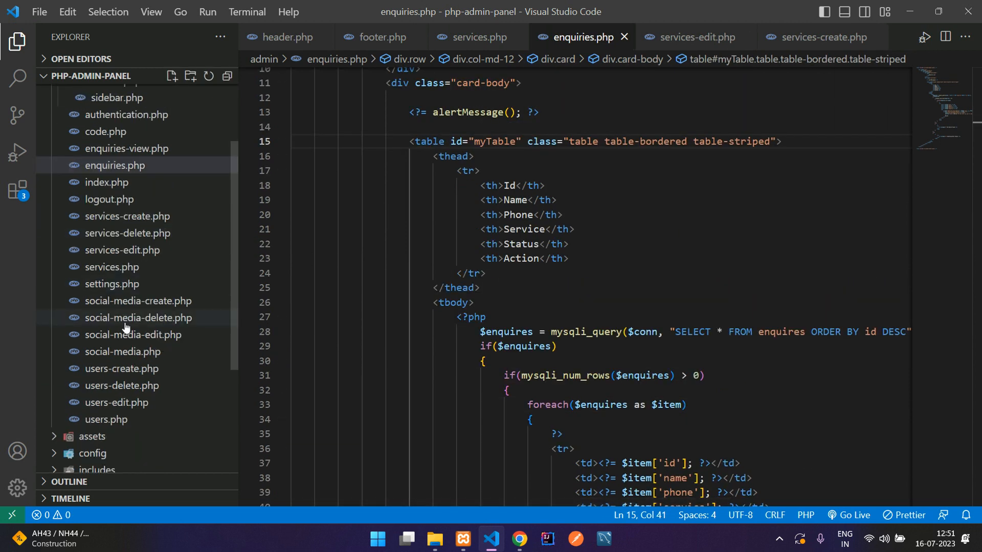
{"action": "left_click", "coordinate": [122, 352]}
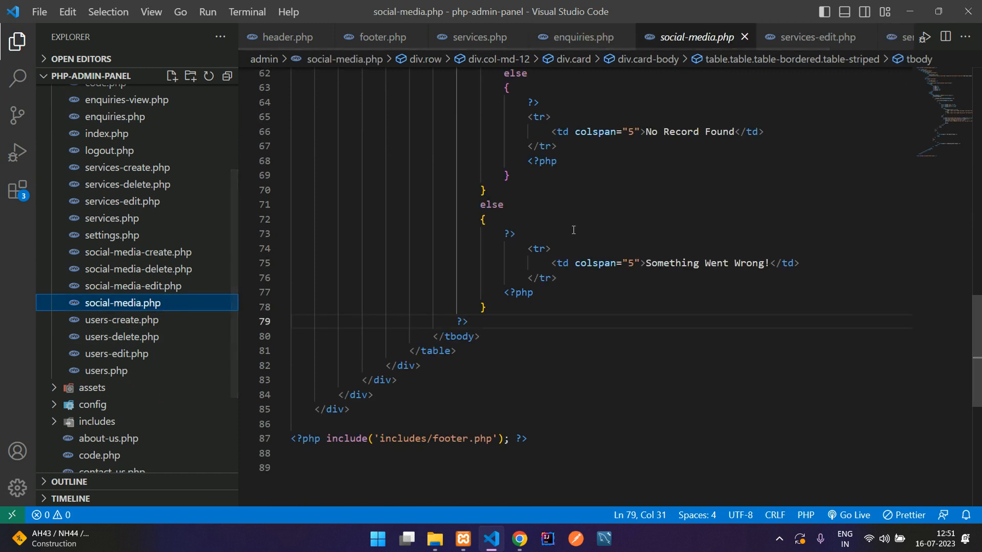
{"action": "scroll", "scroll_direction": "up", "scroll_amount": 3}
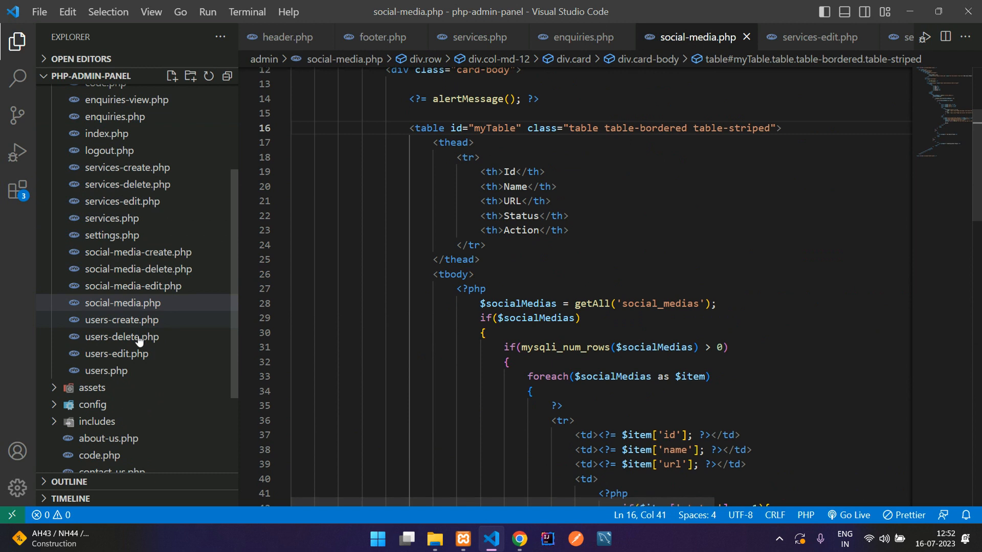
Add id="myTable" to the <table> tag in users.php.
{"action": "left_click", "coordinate": [107, 370]}
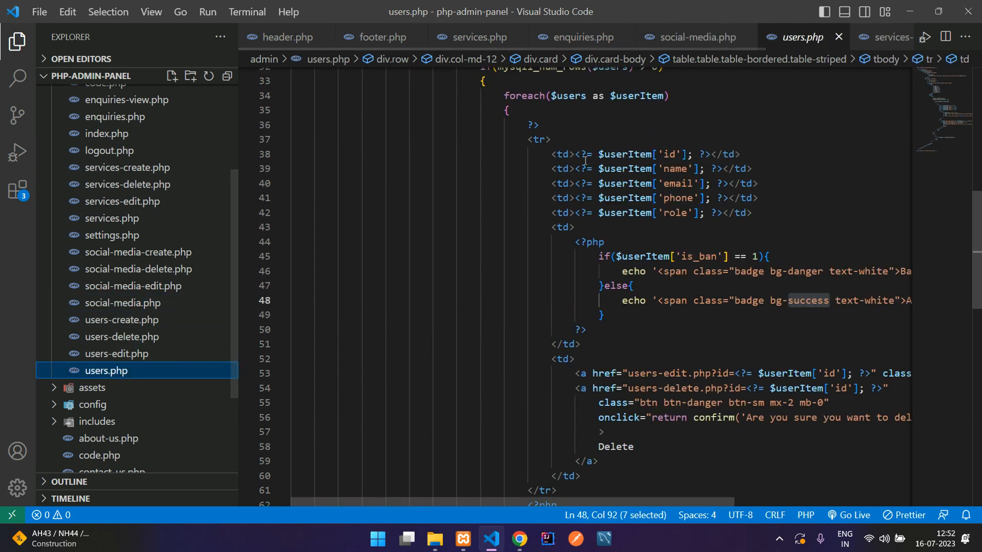
{"action": "scroll", "scroll_direction": "up", "scroll_amount": 3}
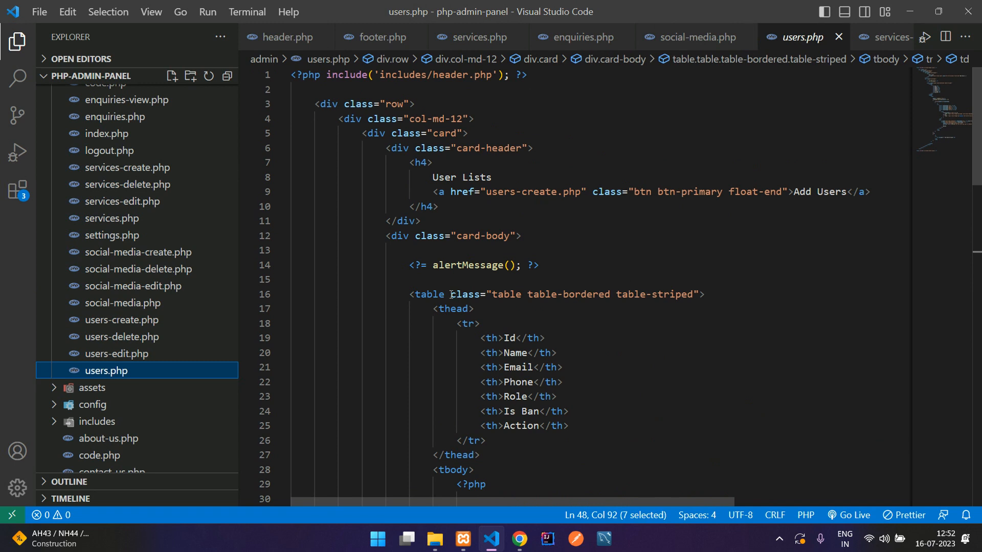
{"action": "type", "text": "id=\"myTable\""}
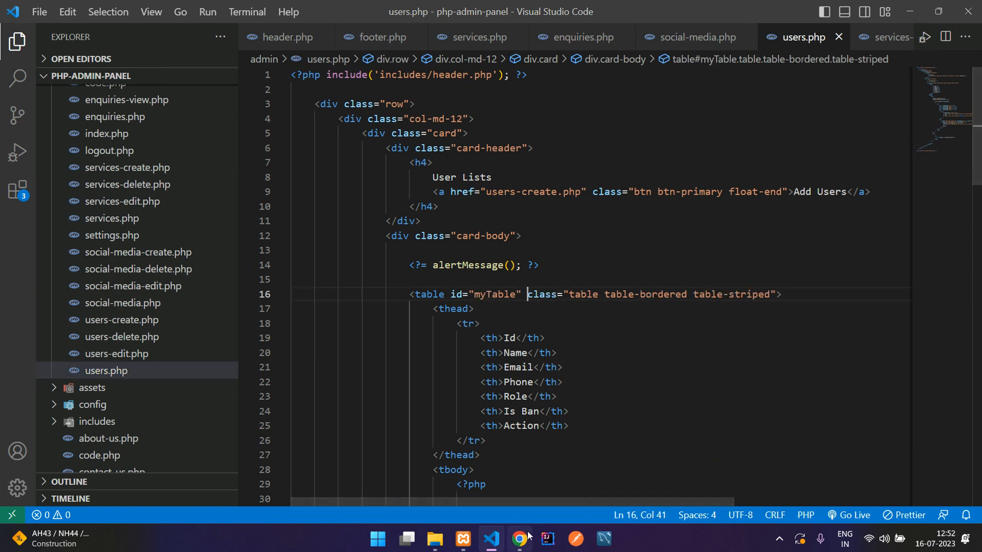
Check the Users and Social Media lists in the browser now show search and paging.
{"action": "left_click", "coordinate": [518, 539]}
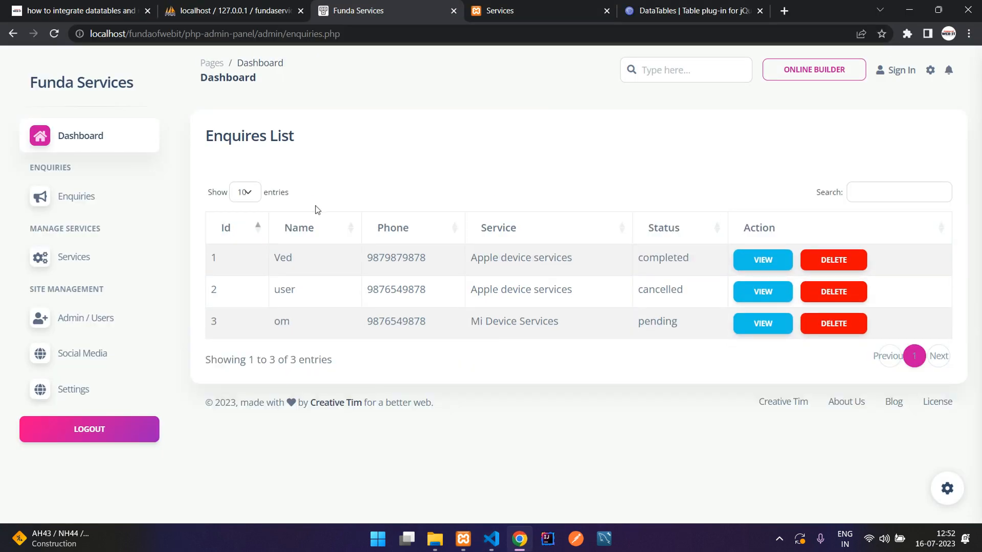
{"action": "mouse_move", "coordinate": [384, 227]}
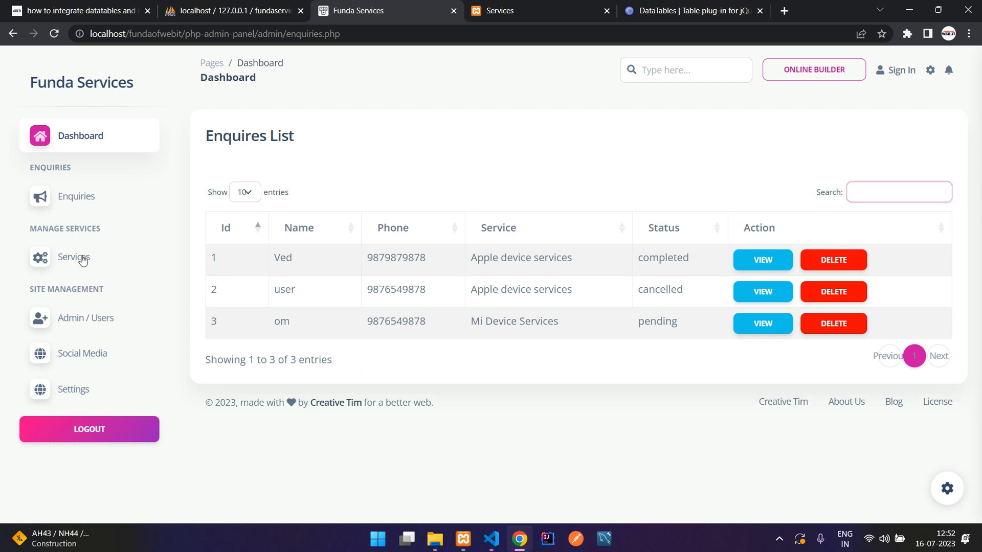
{"action": "left_click", "coordinate": [86, 318]}
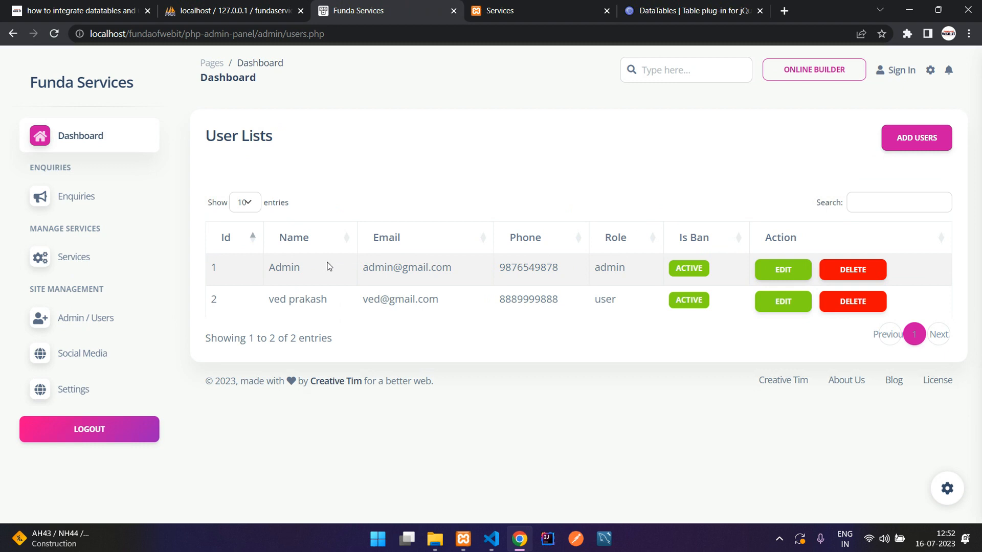
{"action": "left_click", "coordinate": [81, 353]}
{"action": "type", "text": "asd"}
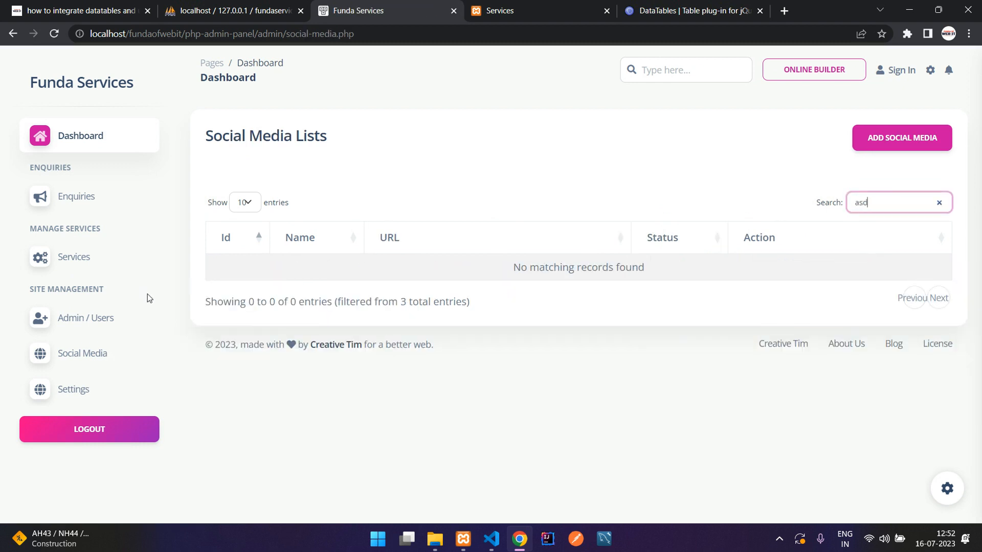
Filter the Enquiries list with search text "ve" down to one match.
{"action": "left_click", "coordinate": [76, 196]}
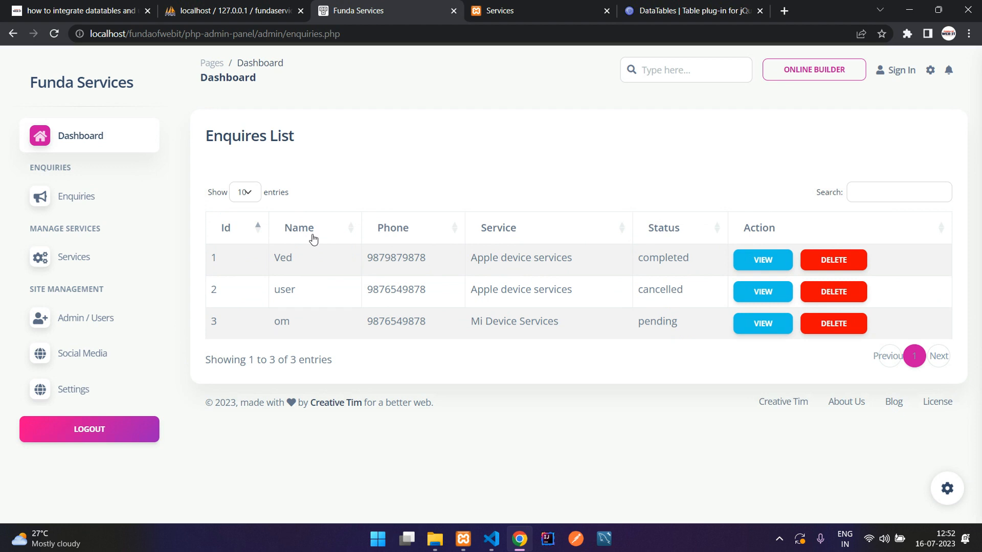
{"action": "left_click", "coordinate": [898, 192]}
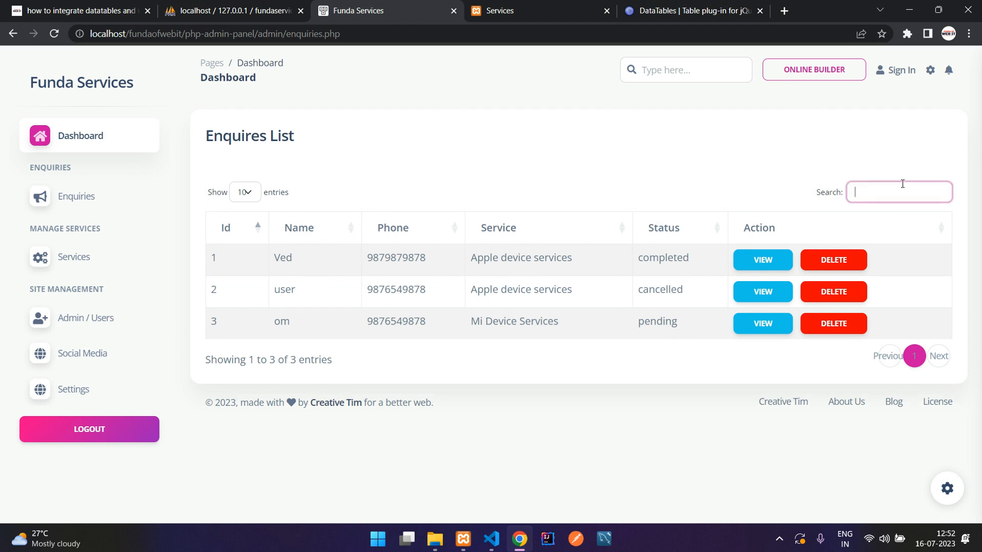
{"action": "type", "text": "ve"}
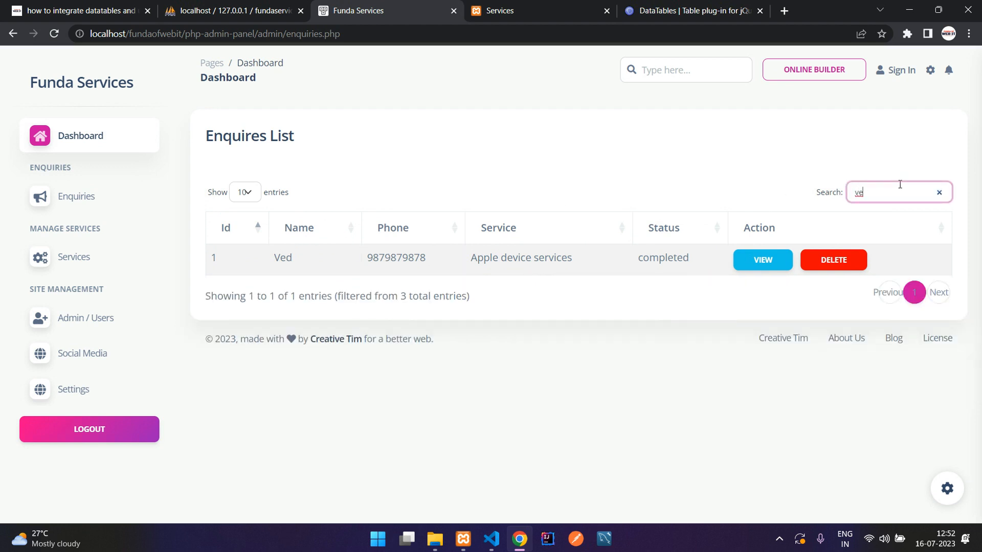